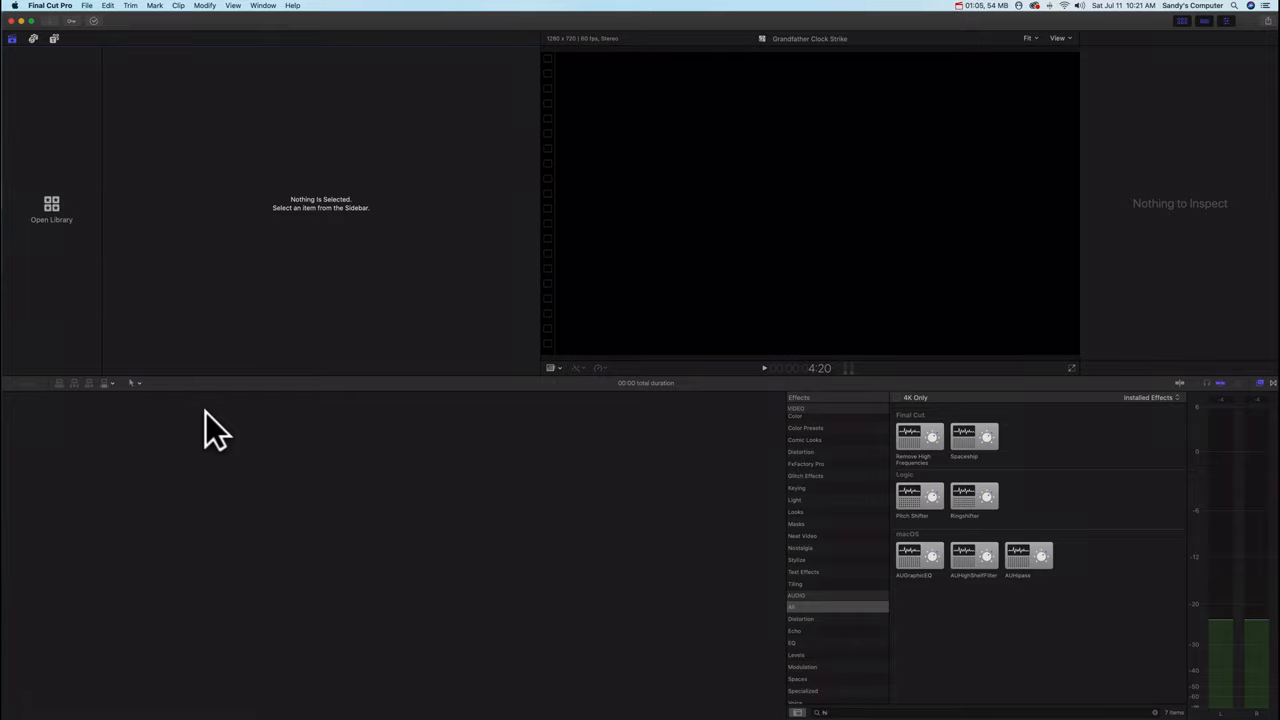
mouse_move(52, 95)
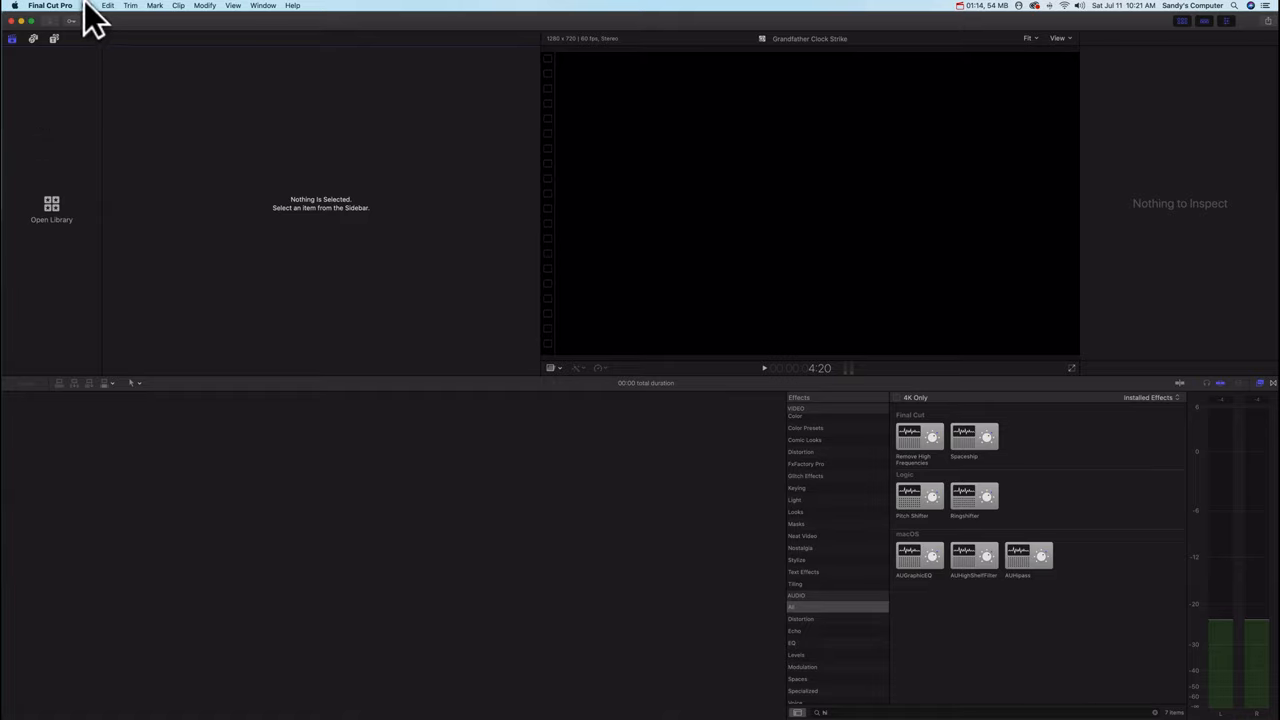
- Create a new library named SSEP009DEMO and save it in the PROJECT folder
click(87, 6)
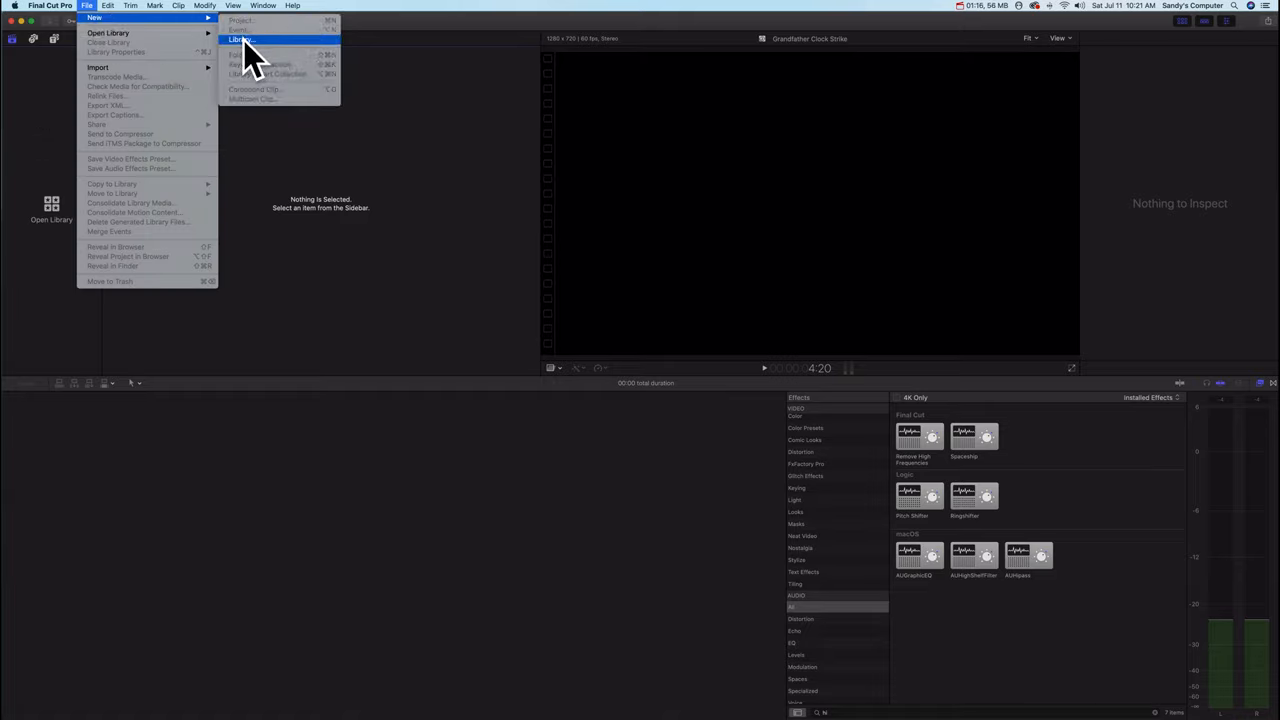
click(240, 39)
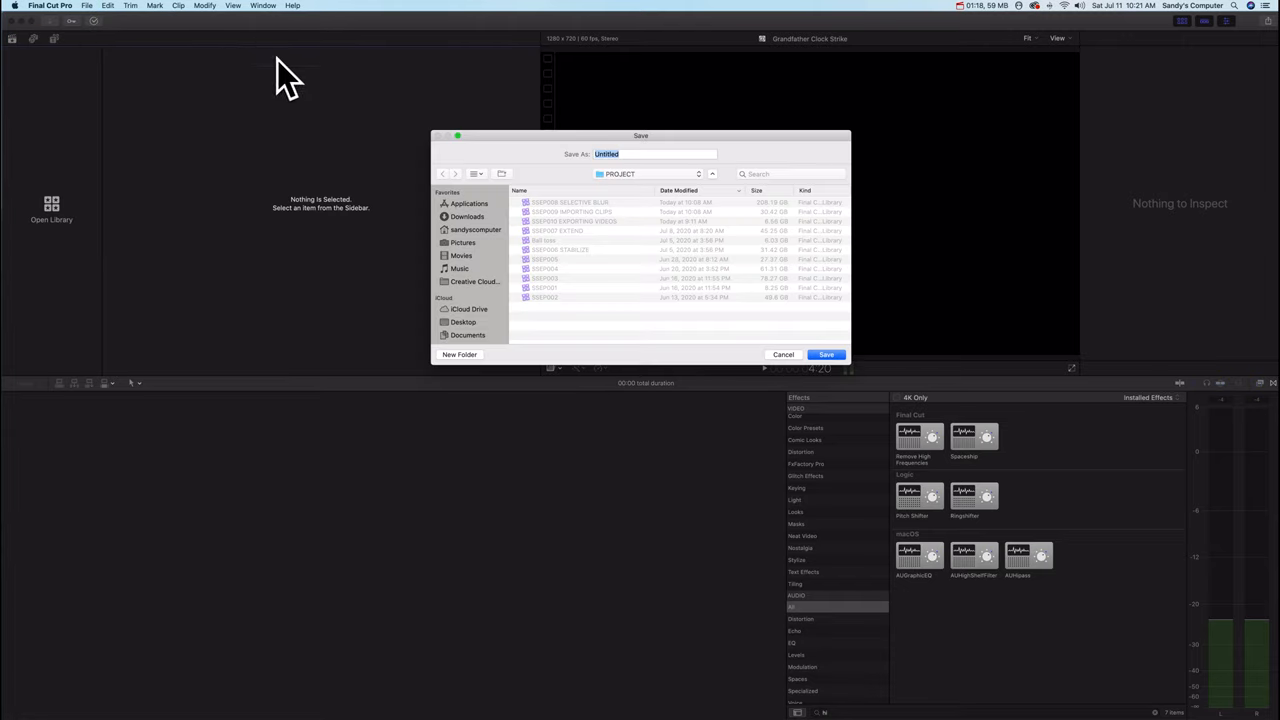
mouse_move(710, 235)
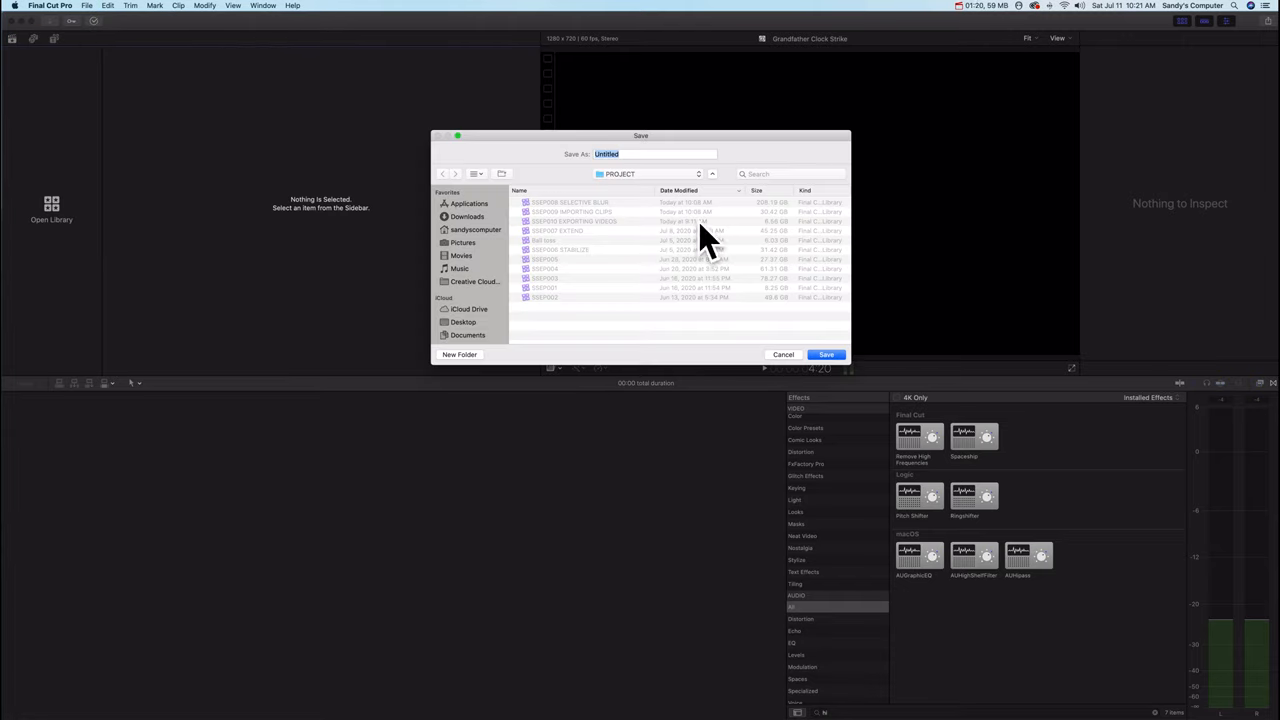
text(SSEP009)
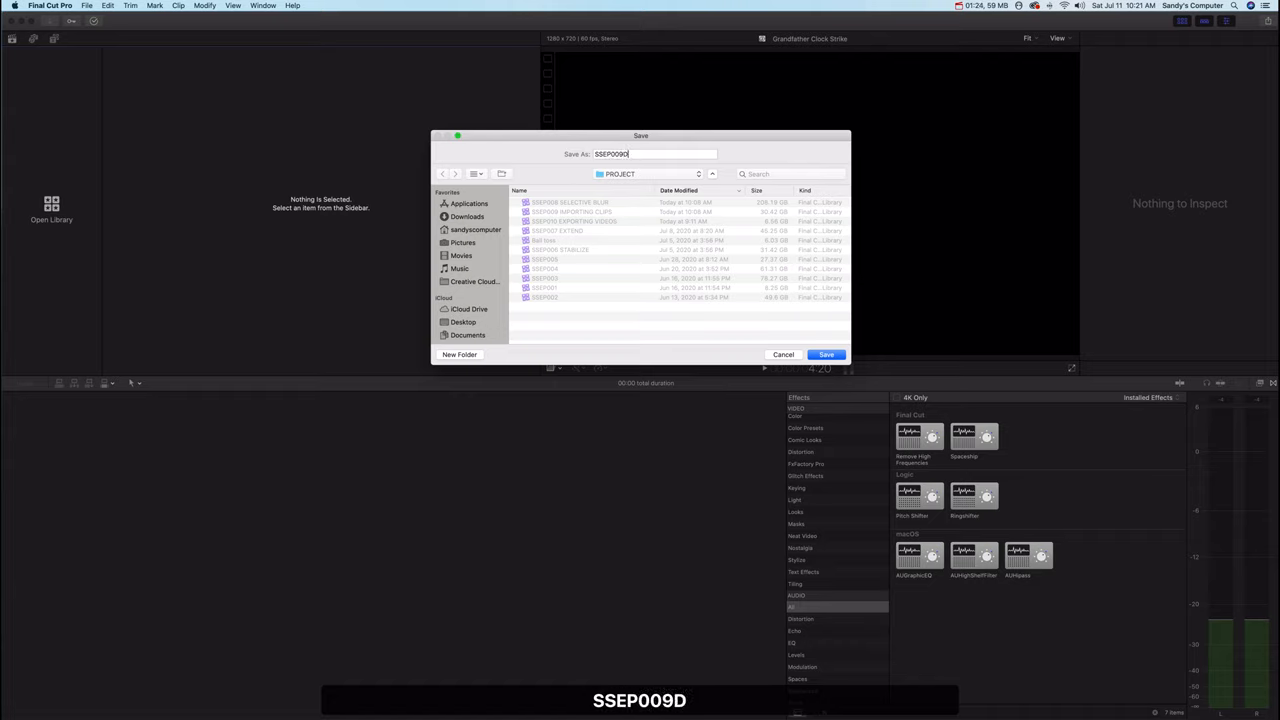
text(DEMO)
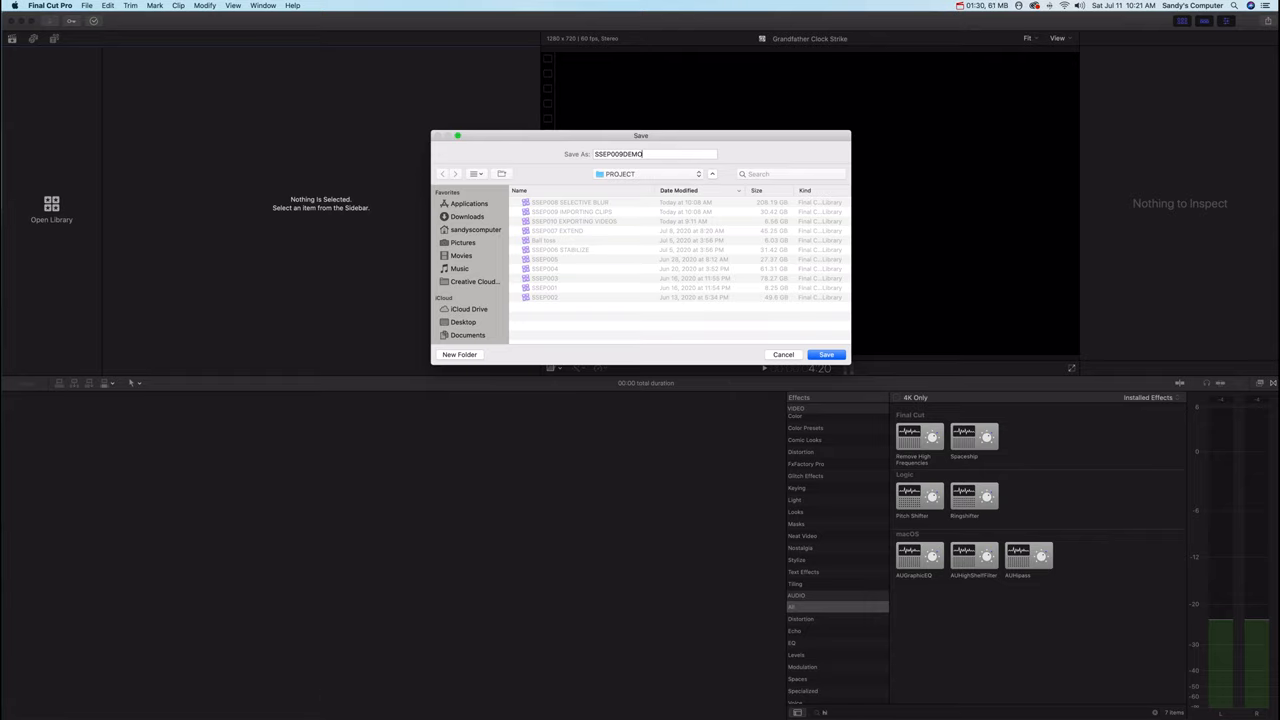
click(826, 354)
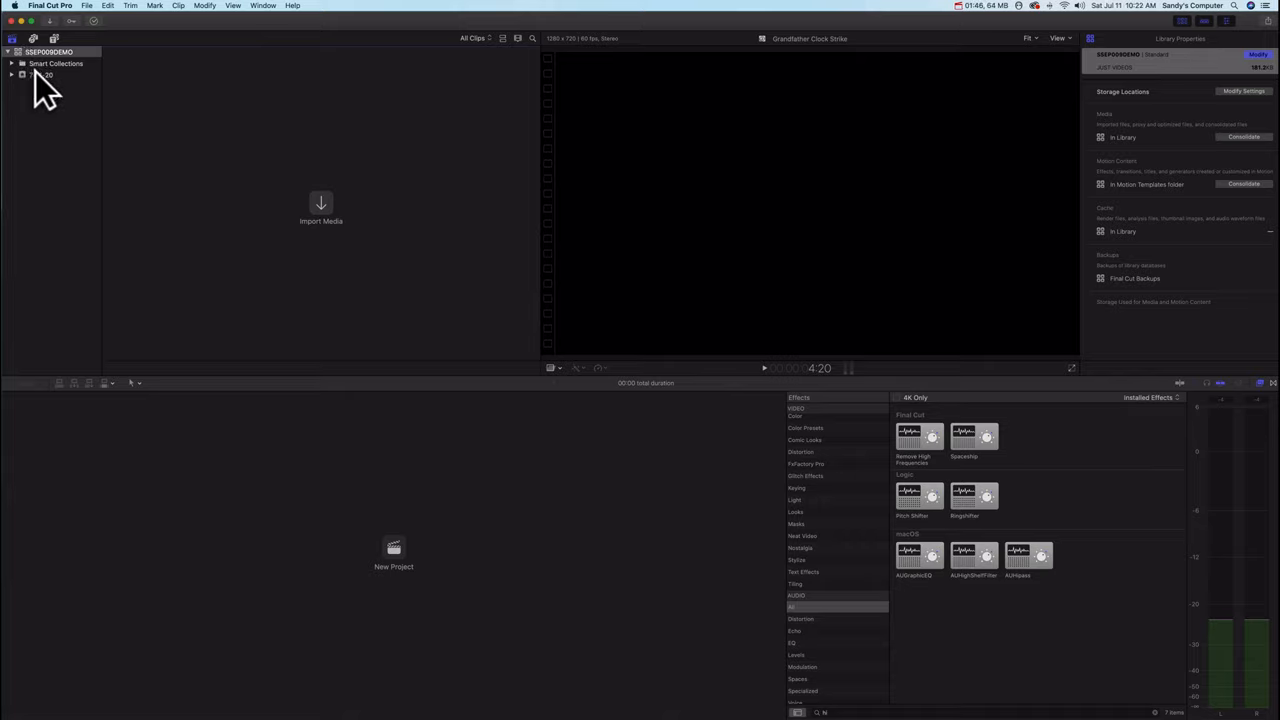
- Select the default event in the Libraries sidebar to rename it ACUTS
click(44, 74)
text(ACUTS)
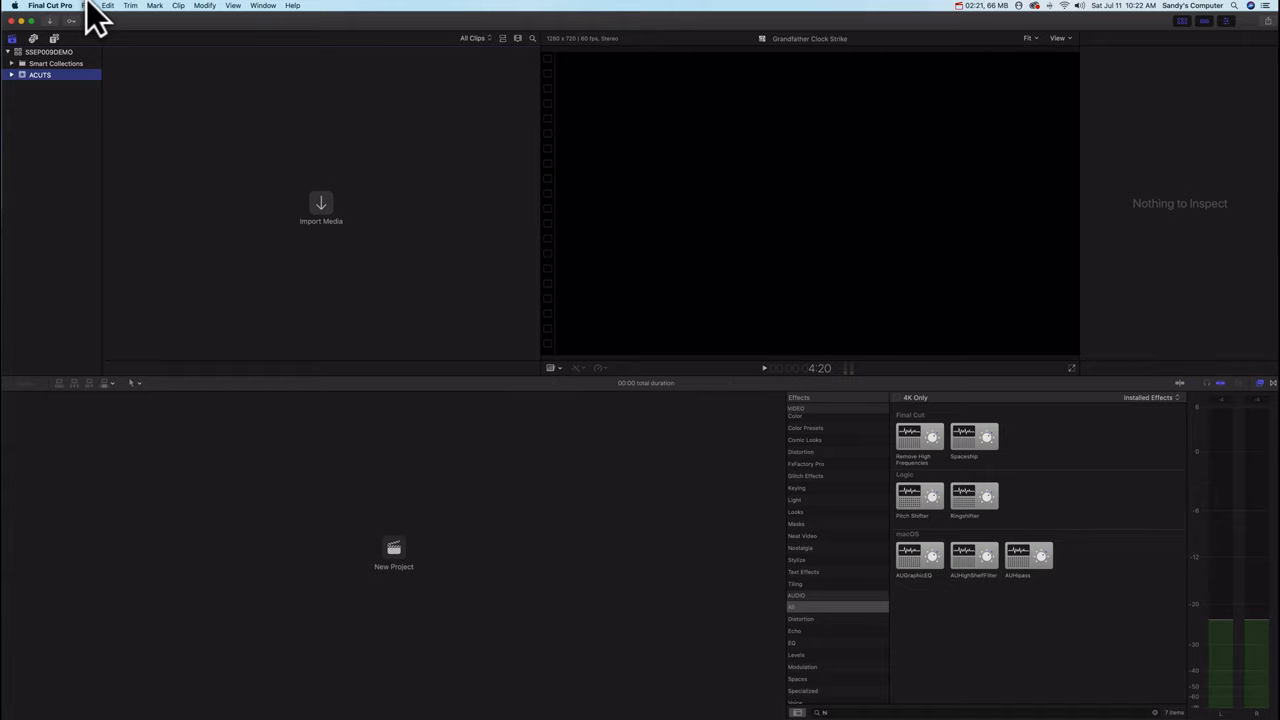
- Add a new event named CLIPS to the library
click(87, 6)
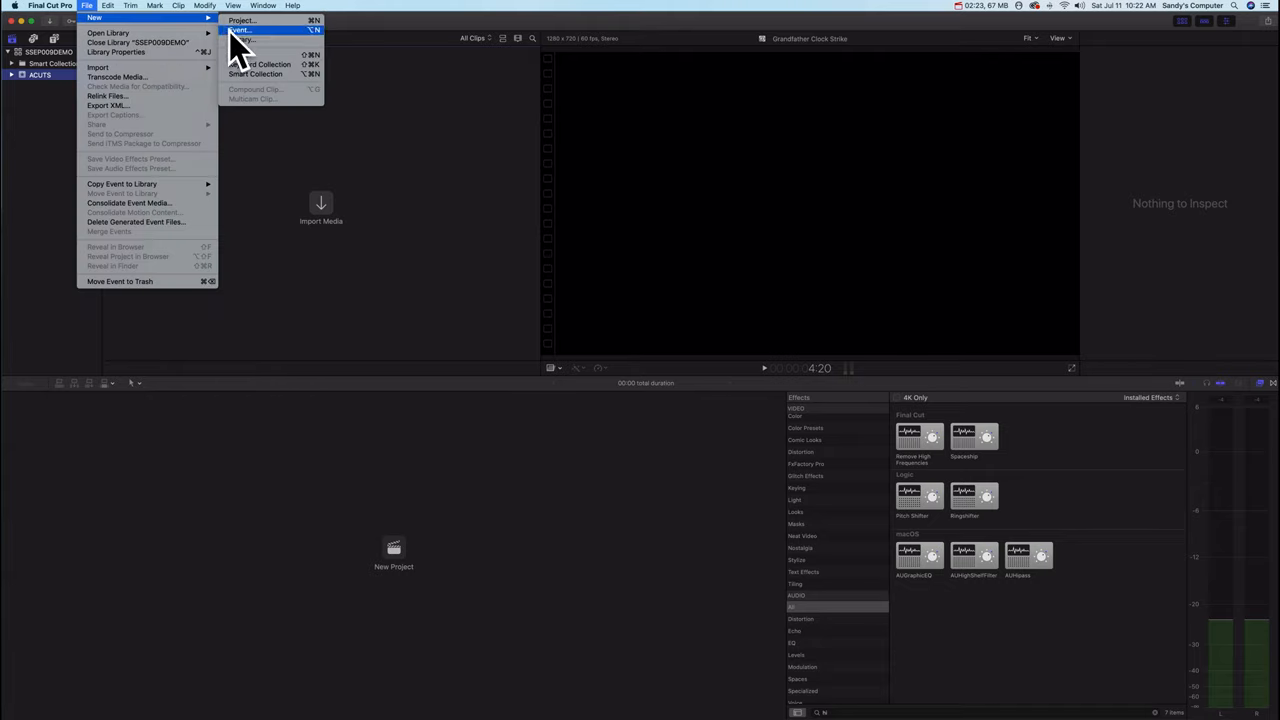
mouse_move(290, 40)
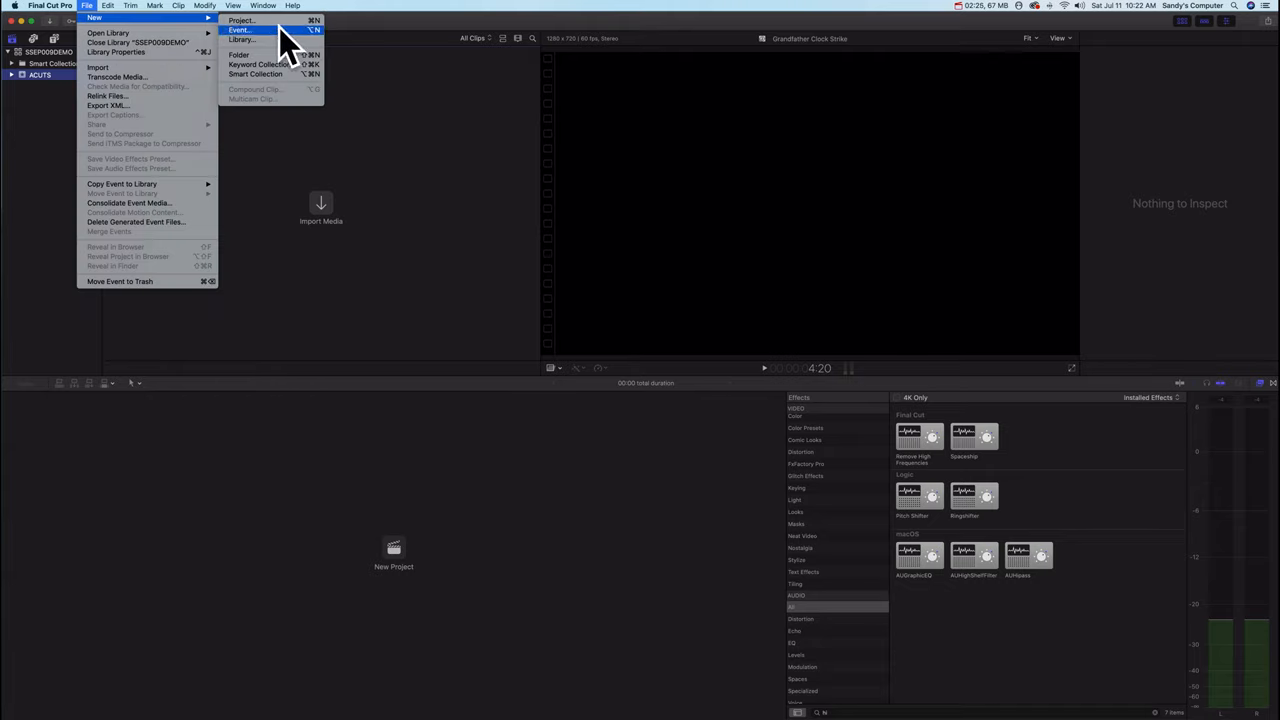
mouse_move(245, 30)
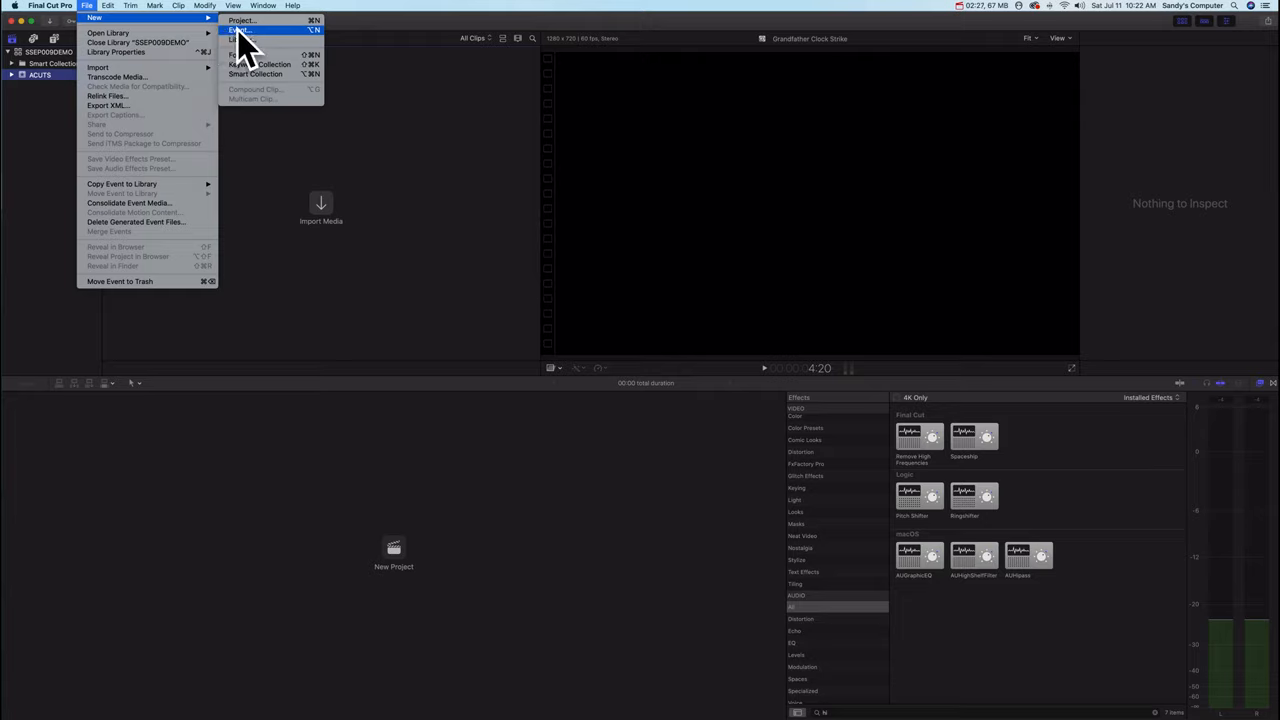
click(240, 30)
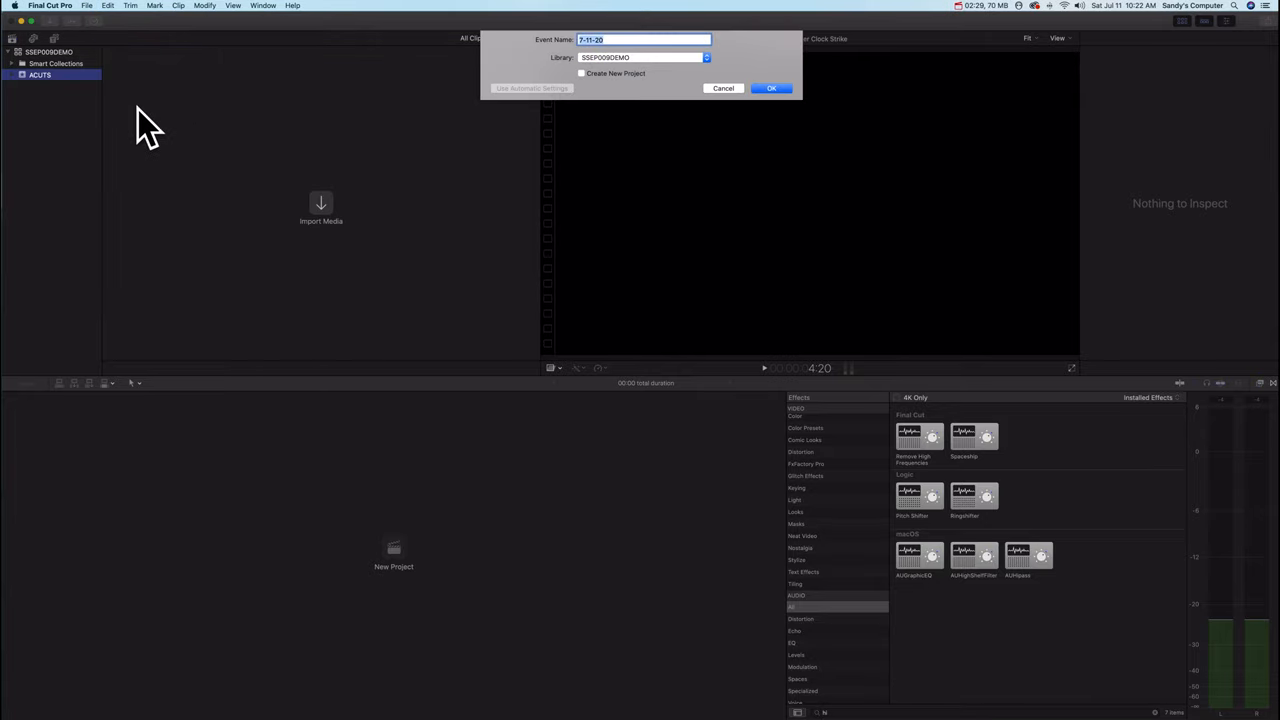
text(CLI)
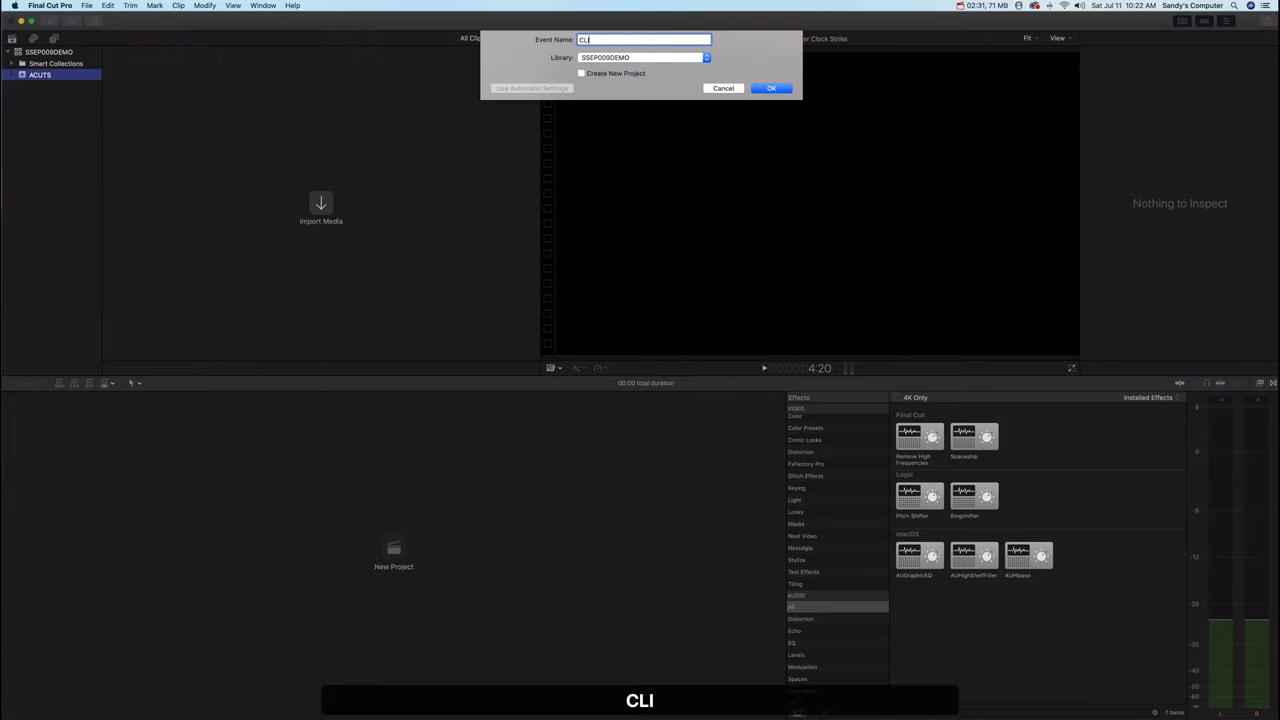
click(770, 88)
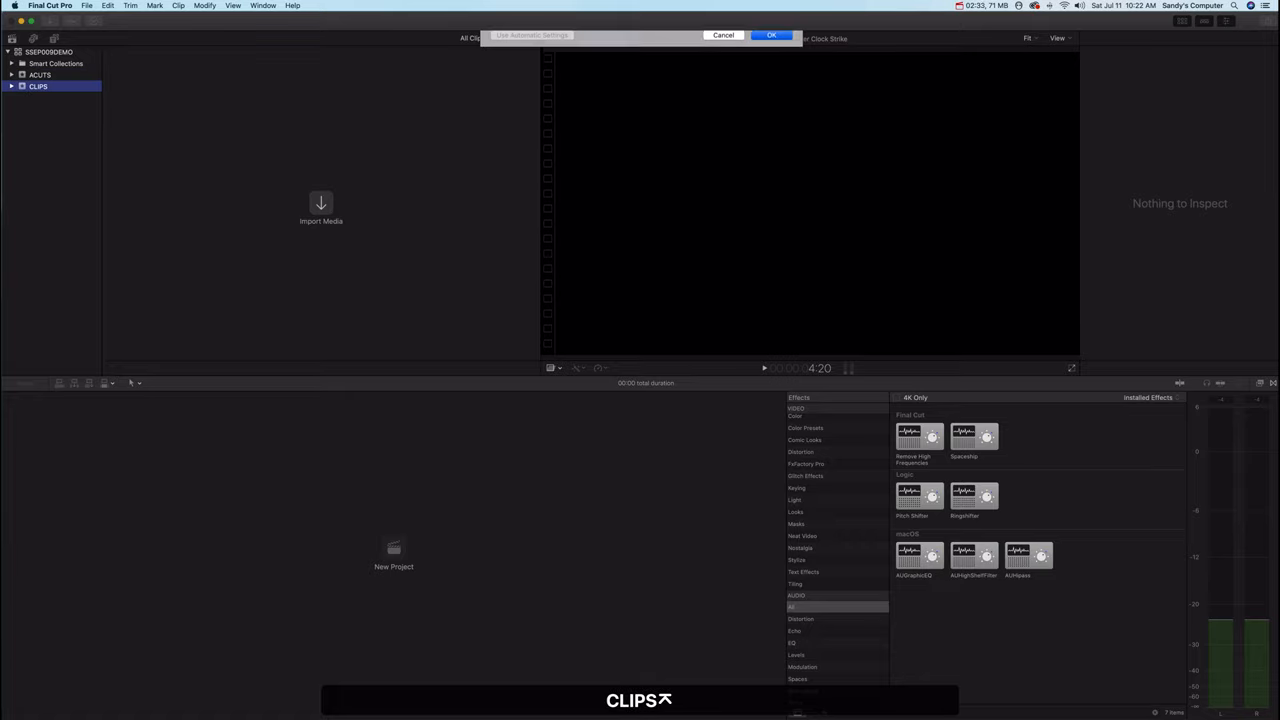
- Add two more events named MUSIC and GFX
click(770, 35)
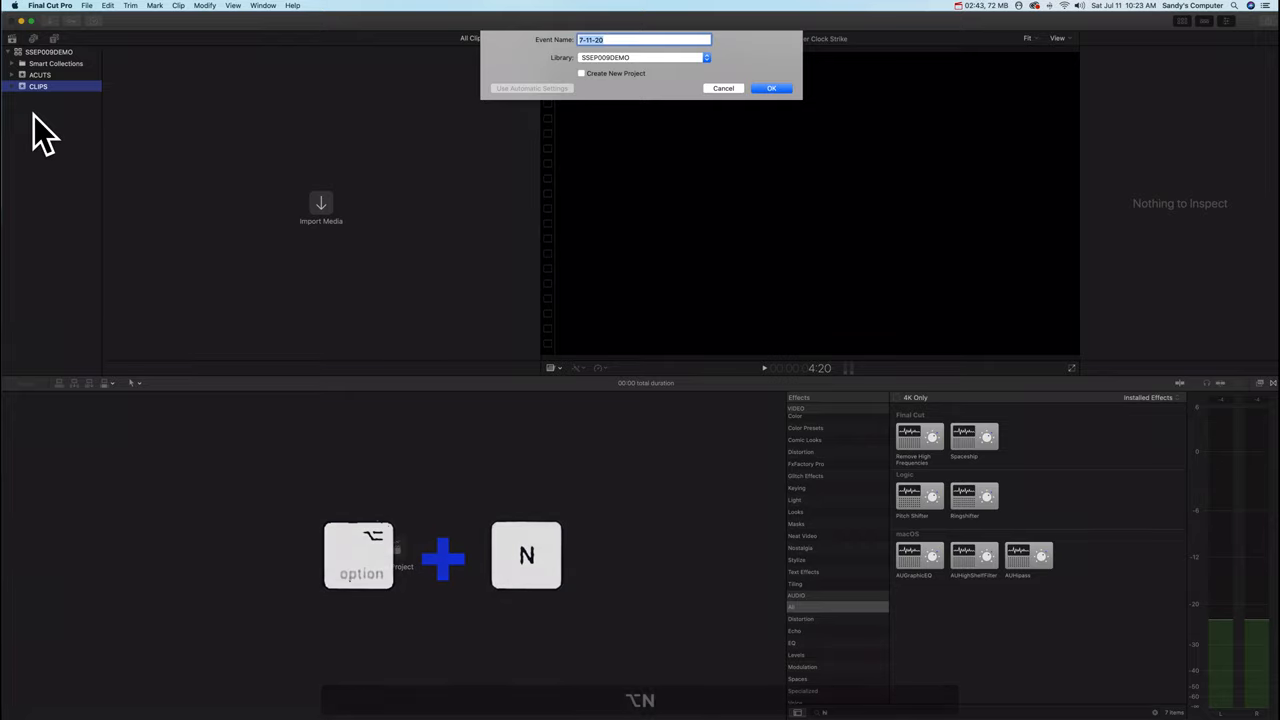
text(MUS)
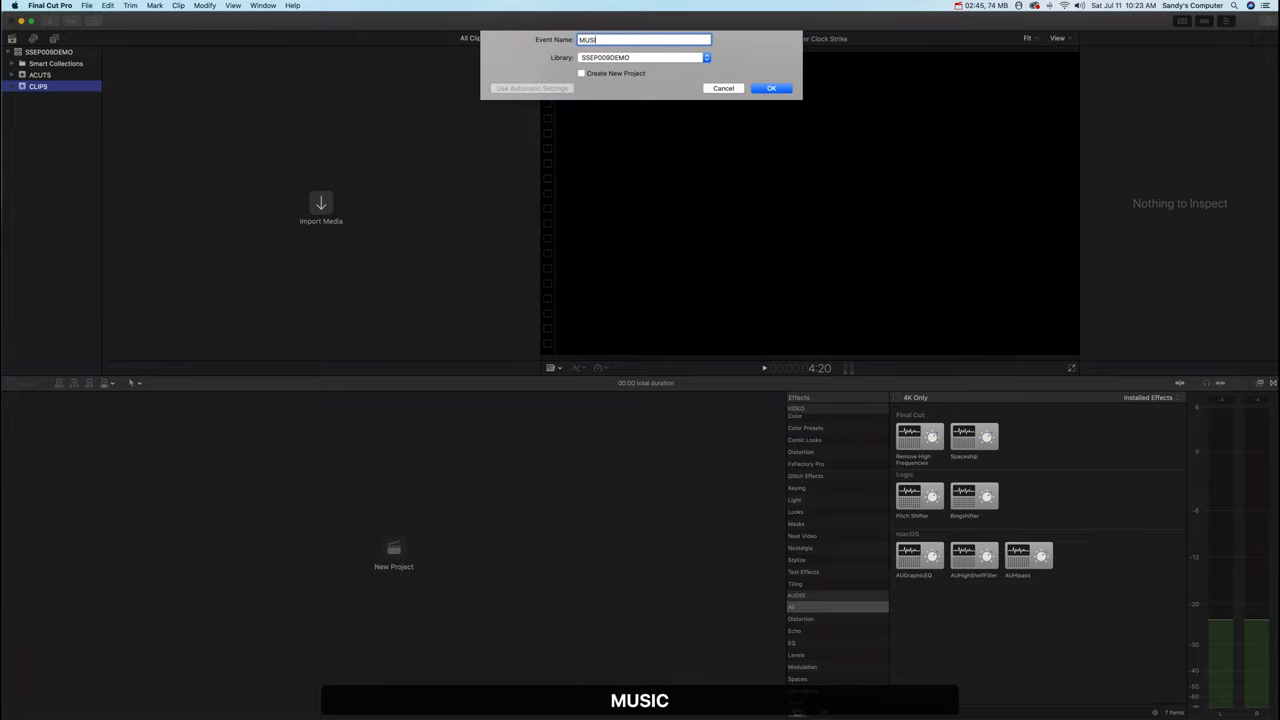
click(771, 88)
text(GFX)
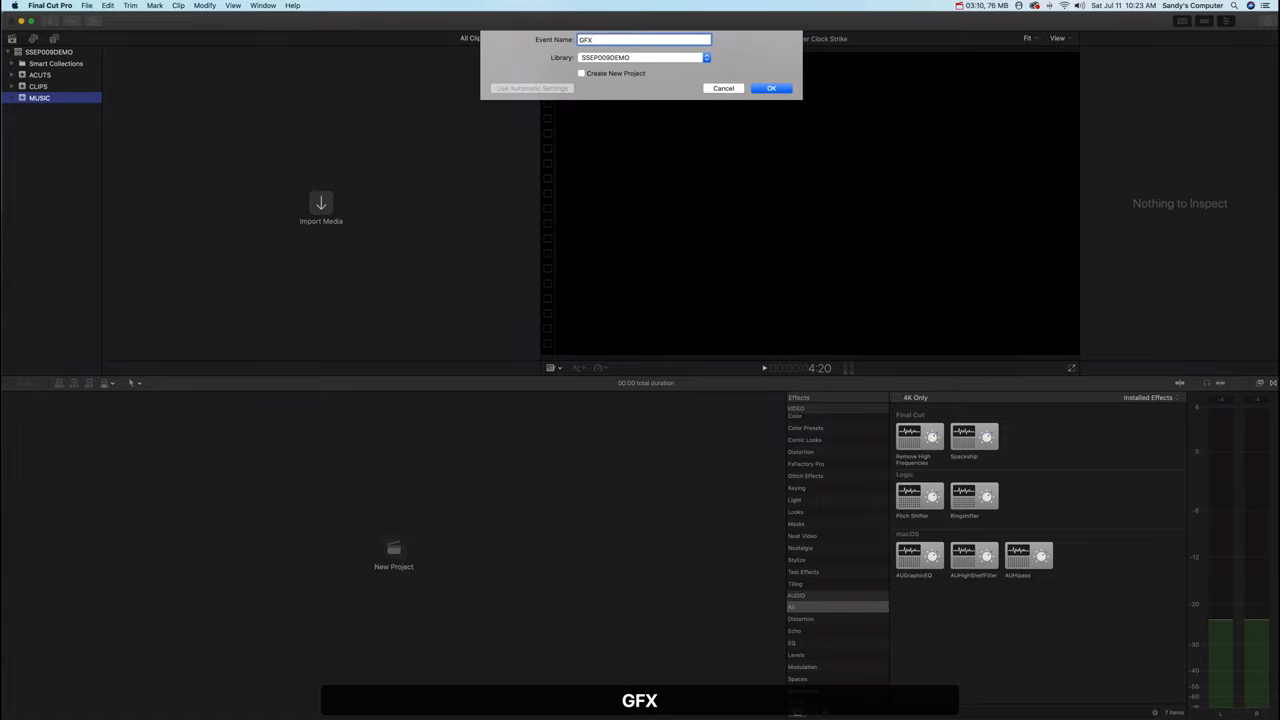
click(771, 88)
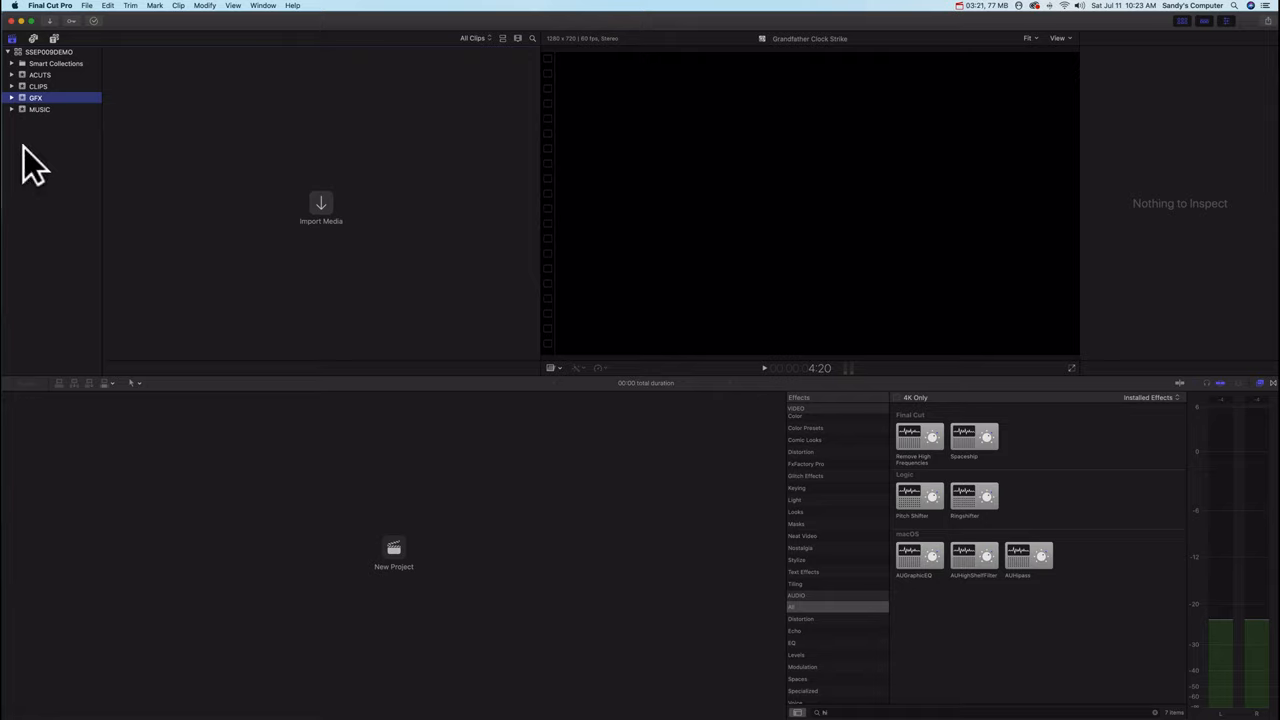
- Import three selected golf clips into the CLIPS event via Media Import
click(40, 86)
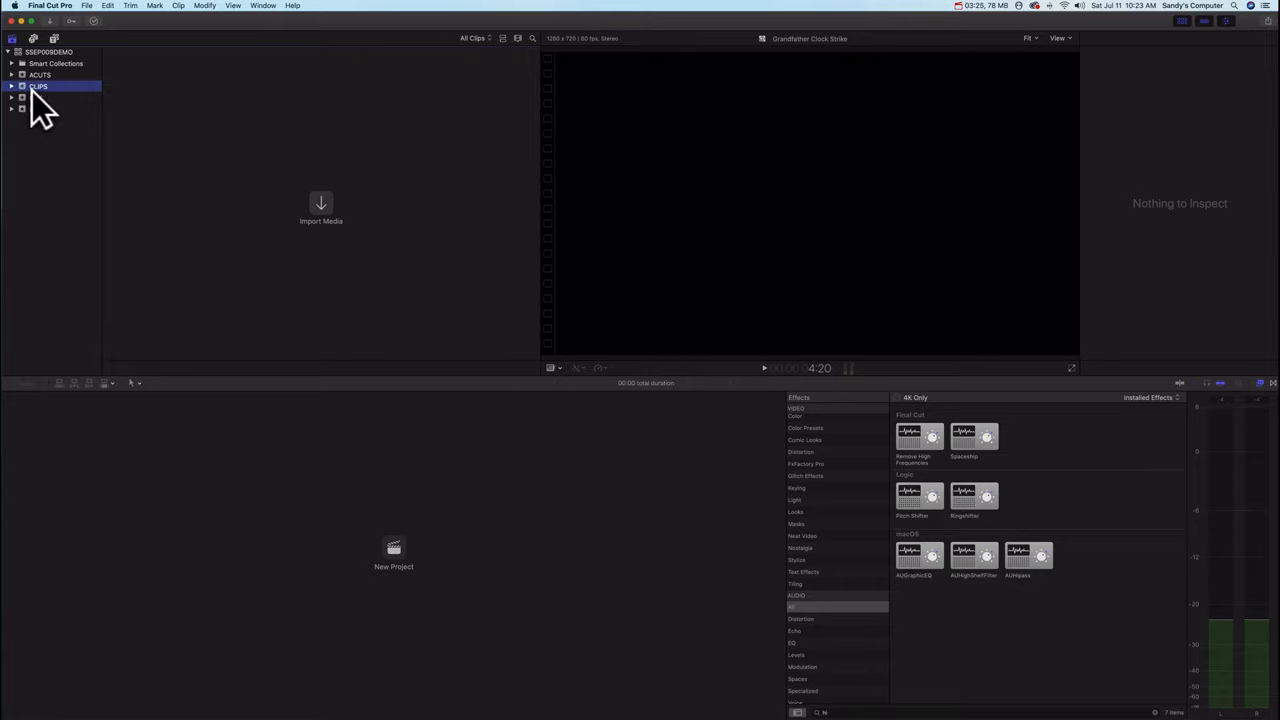
click(86, 6)
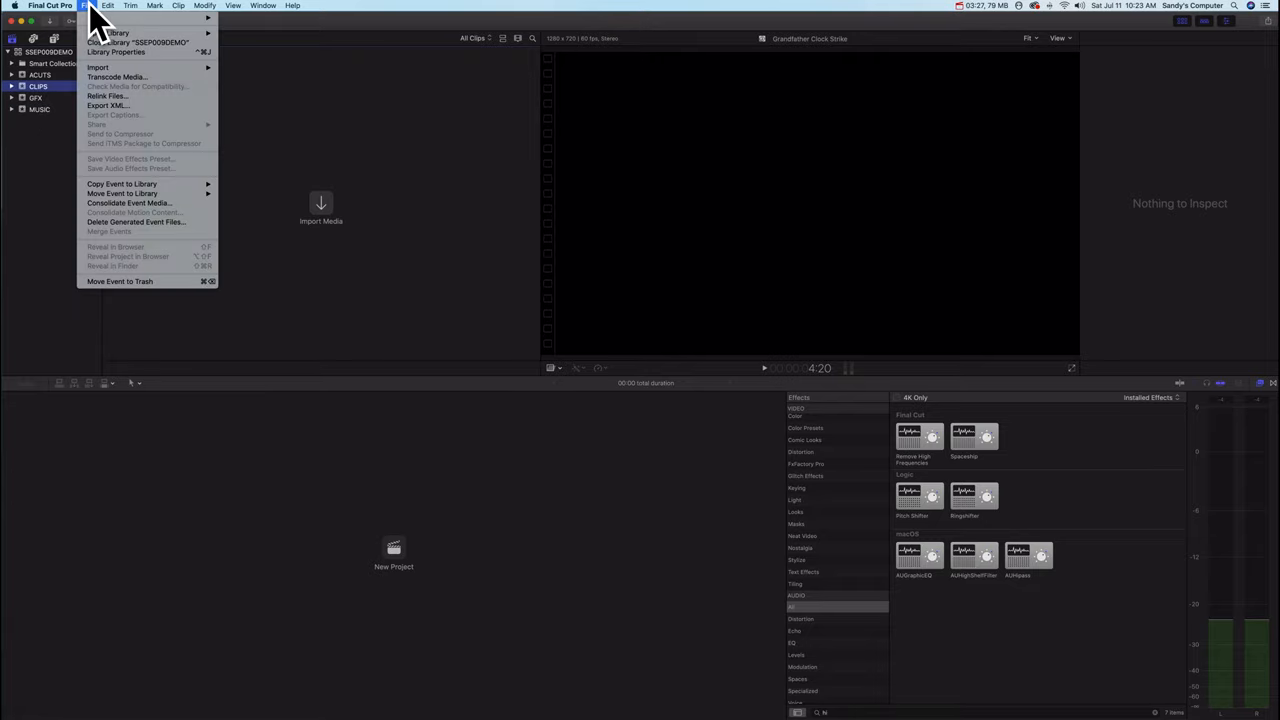
mouse_move(98, 68)
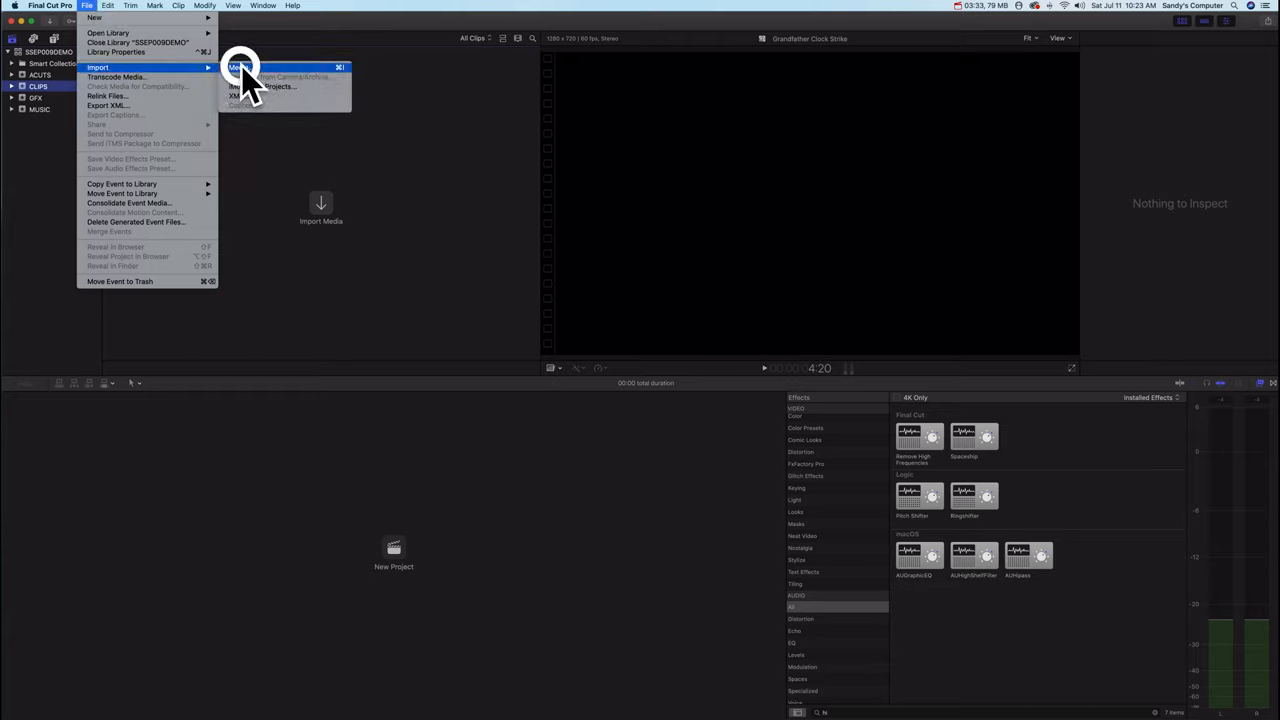
click(237, 67)
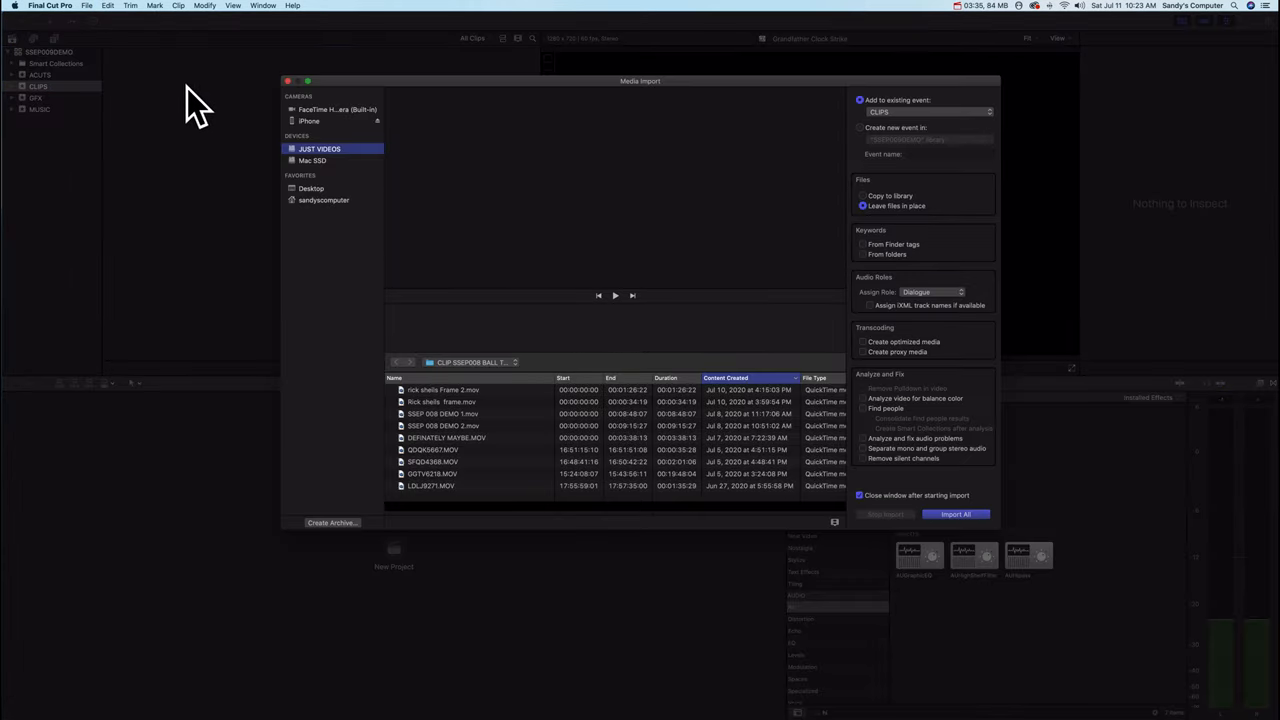
mouse_move(545, 425)
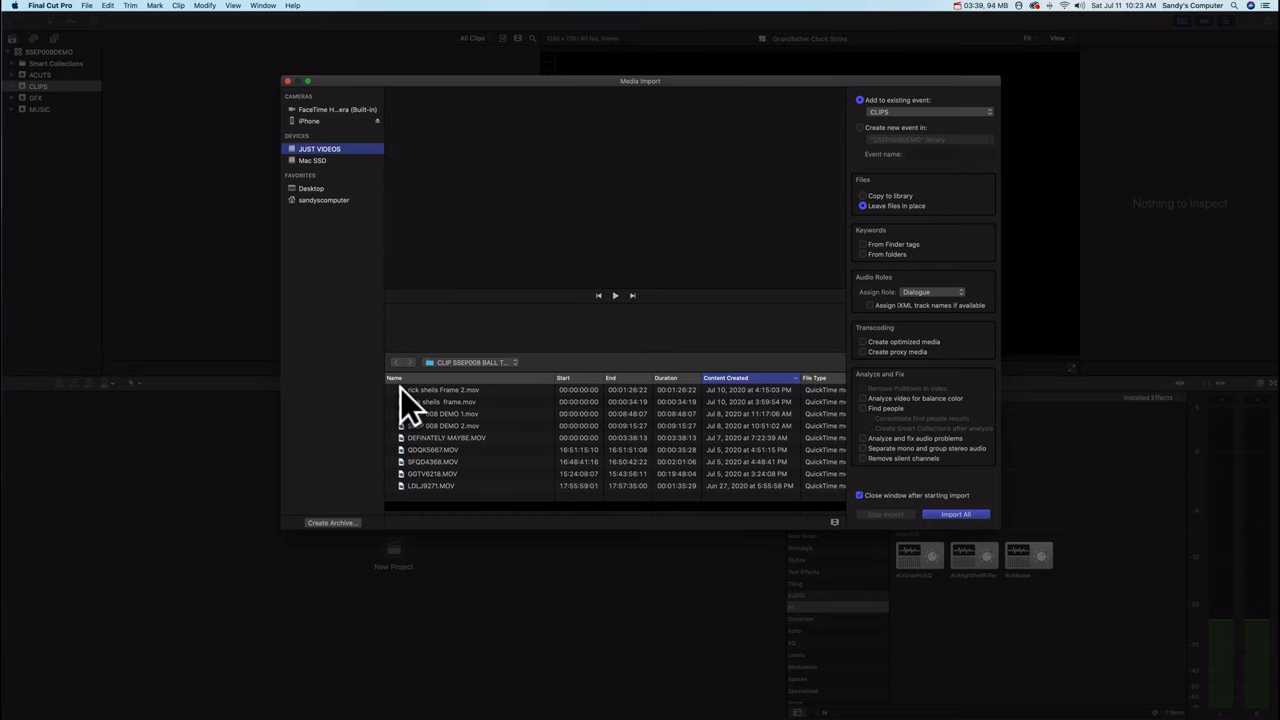
click(440, 389)
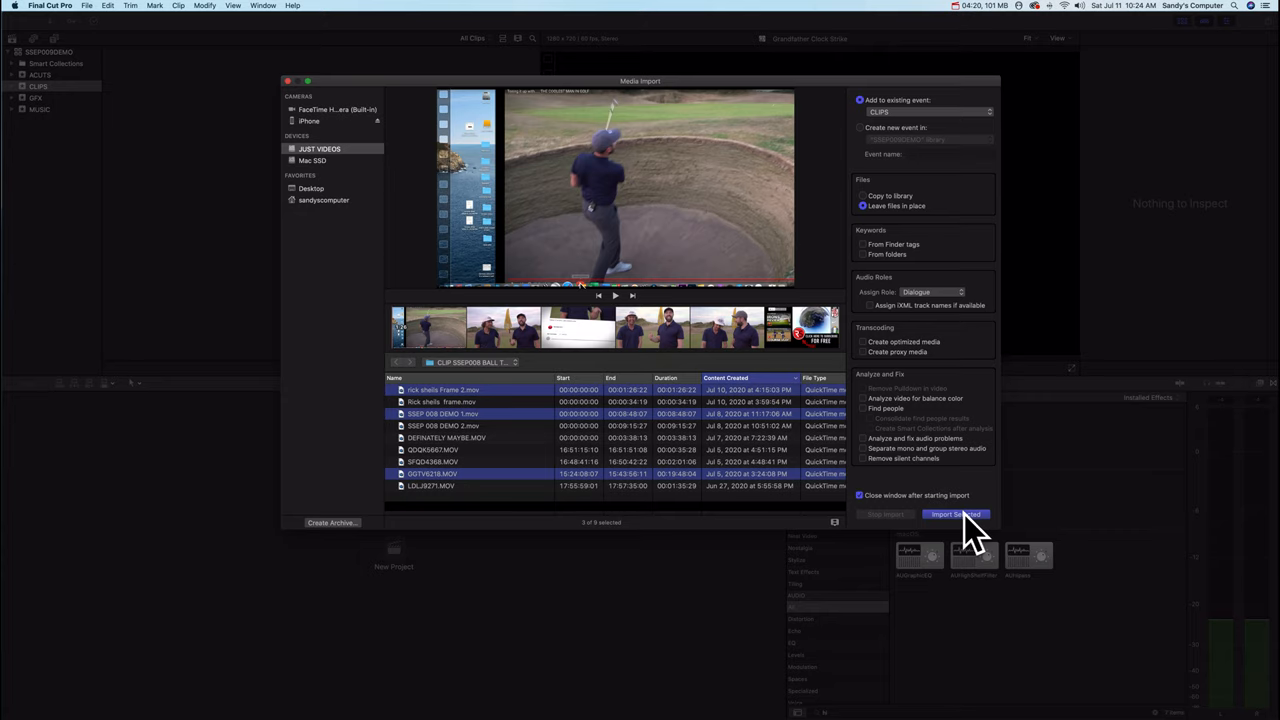
click(953, 514)
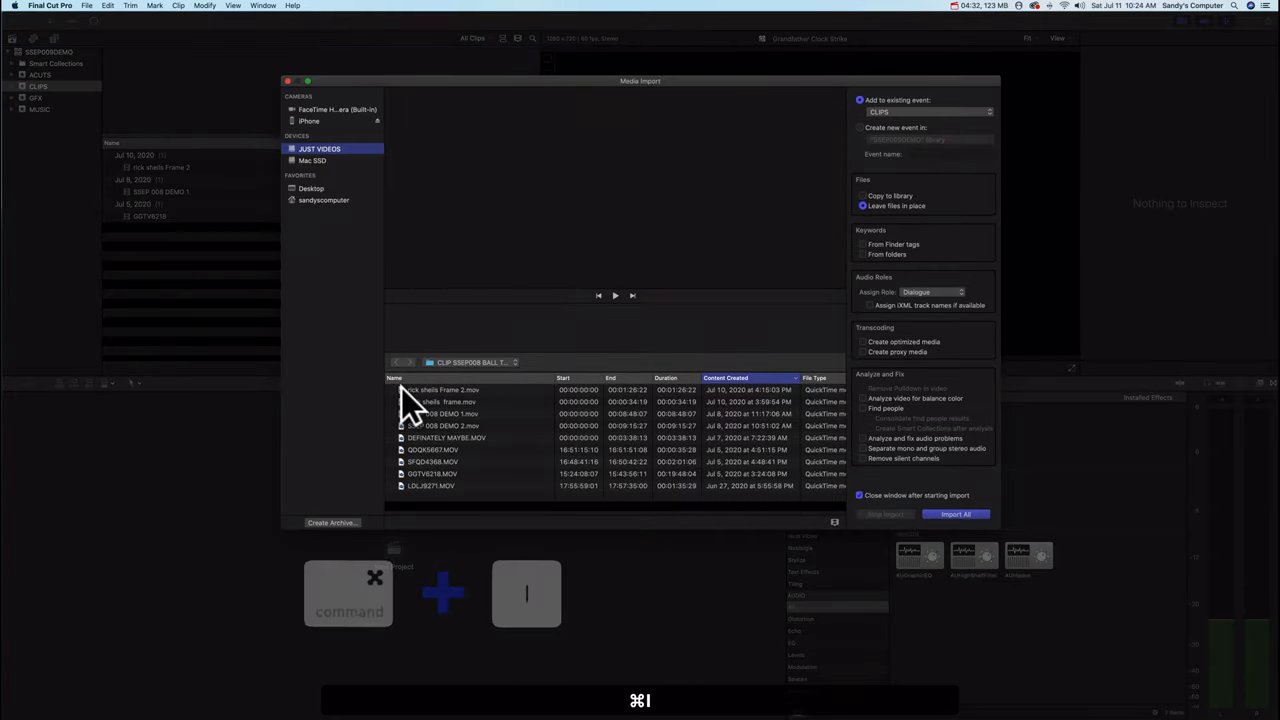
- Select all nine ball toss clips and import them into CLIPS
click(443, 389)
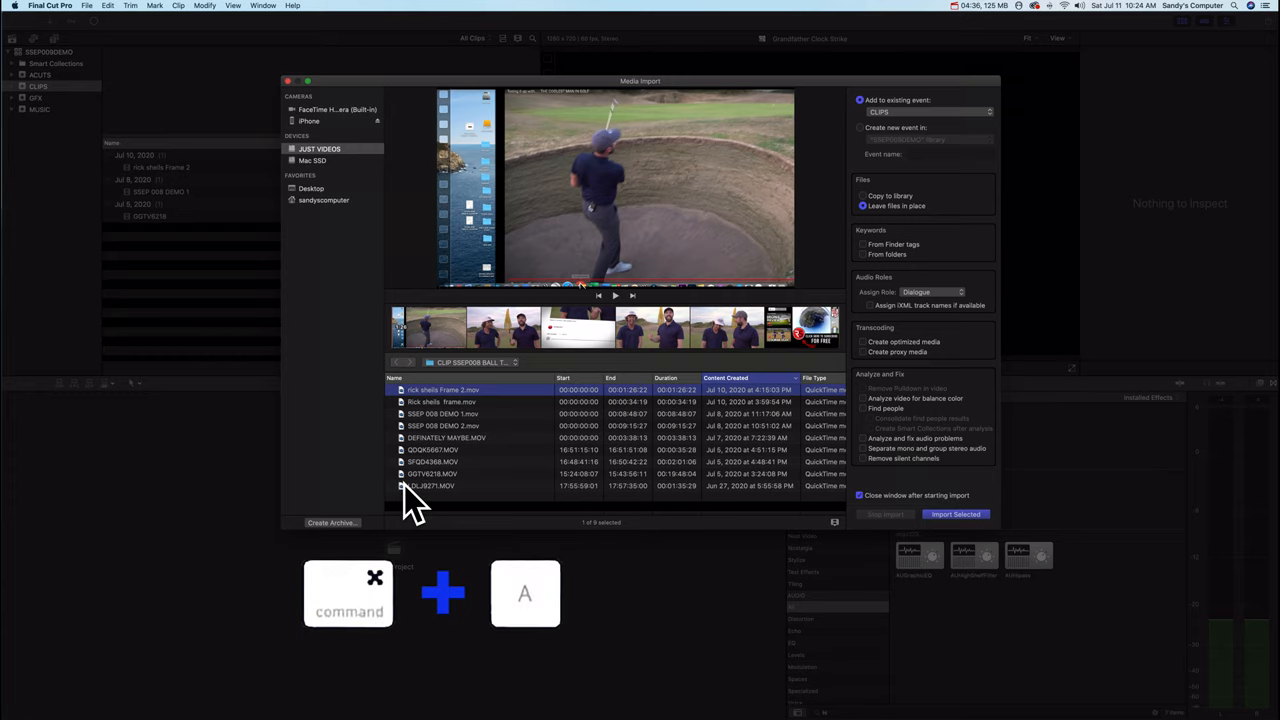
key(cmd+a)
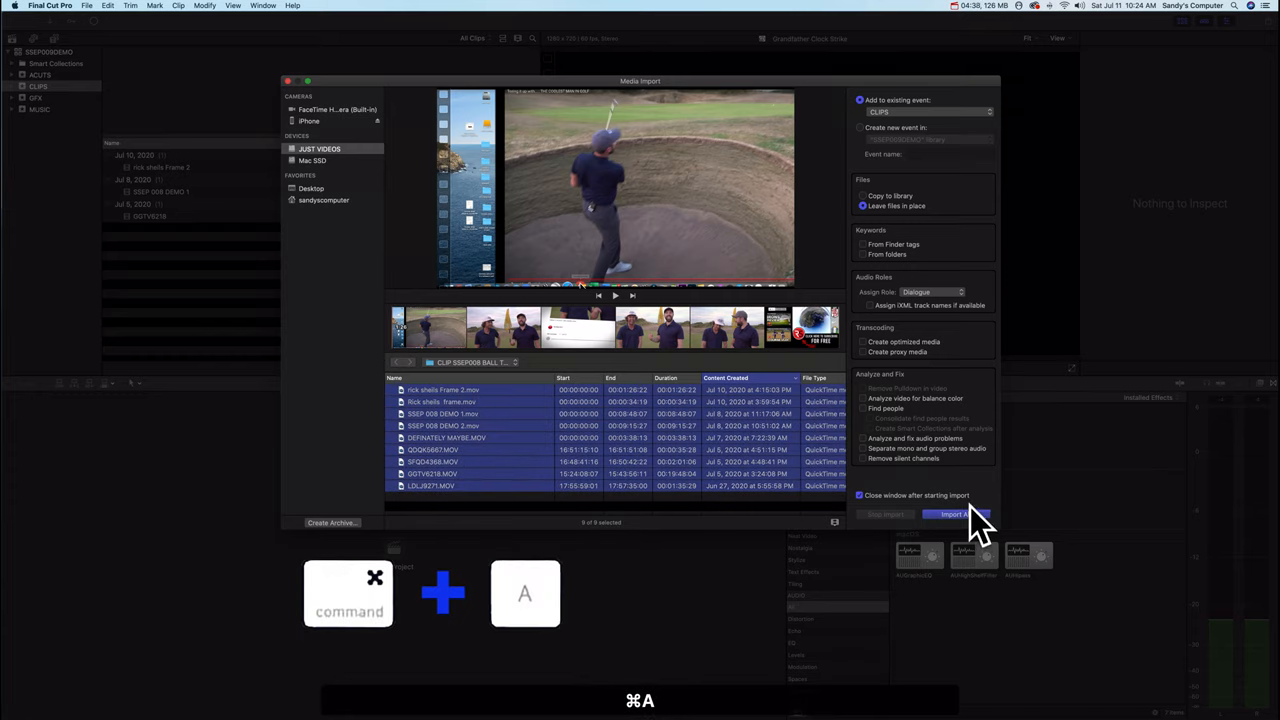
click(955, 514)
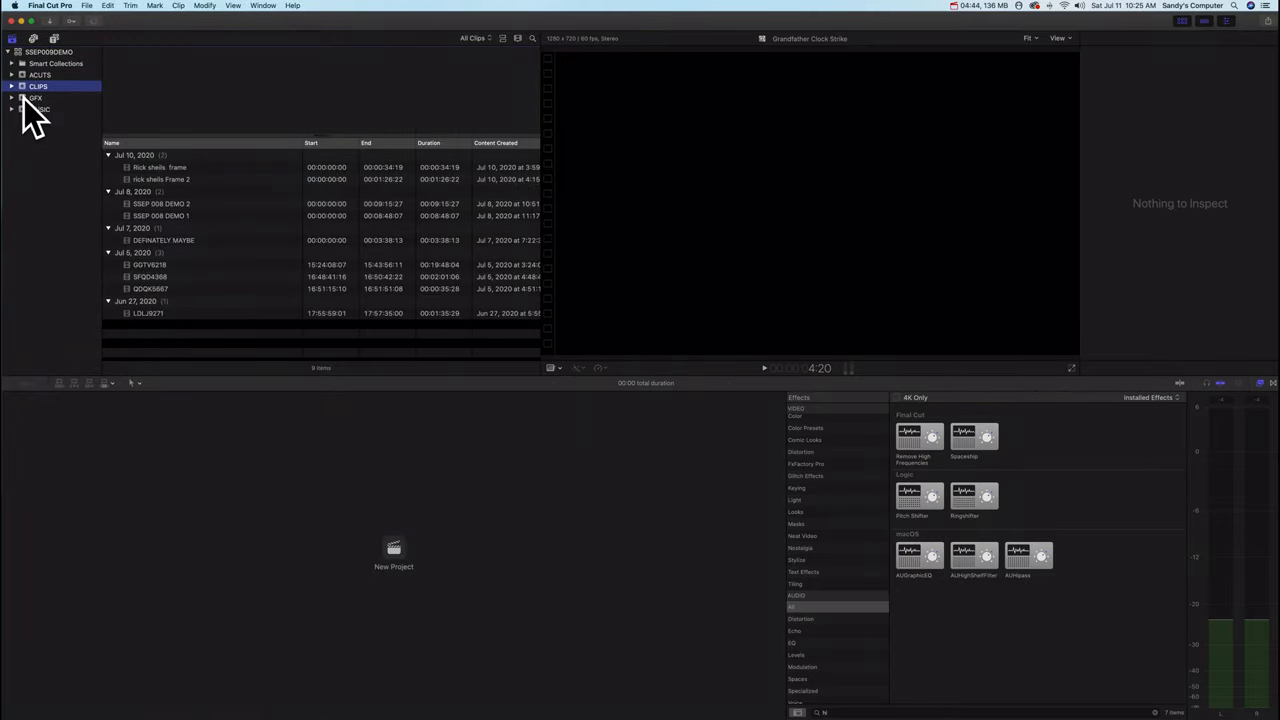
- Select the GFX event and dismiss the media import window without importing
click(35, 98)
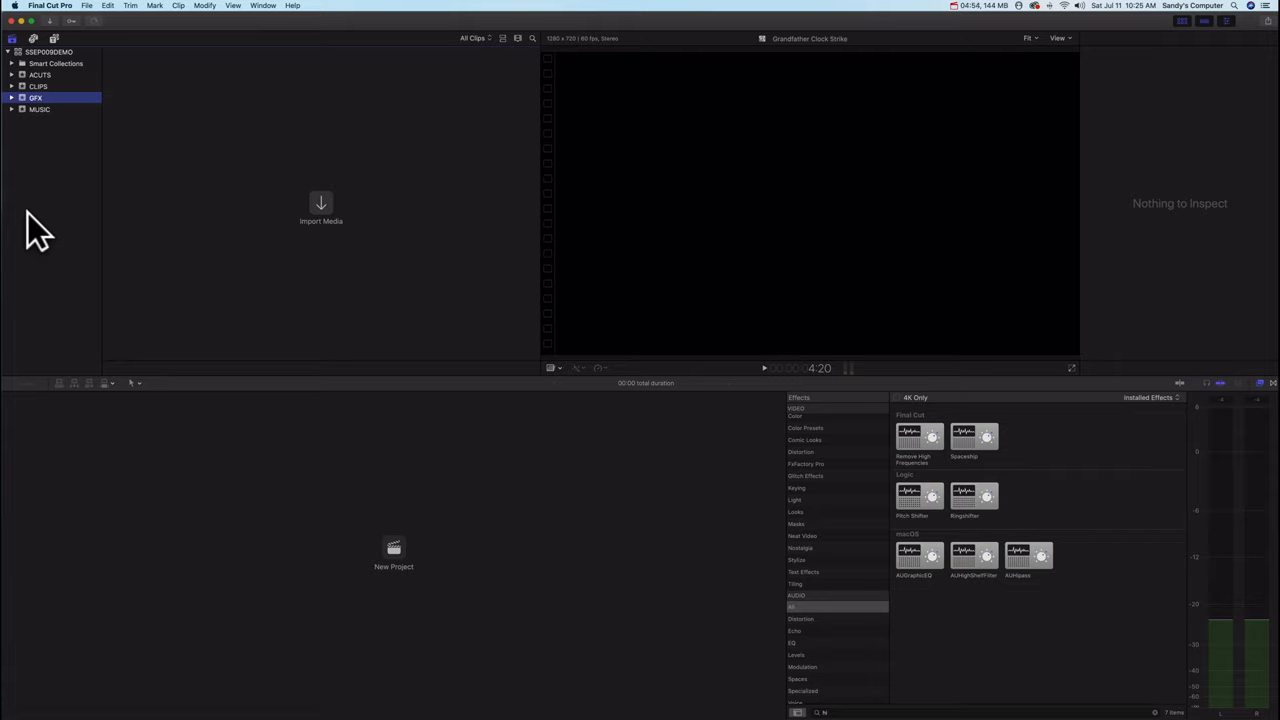
mouse_move(55, 190)
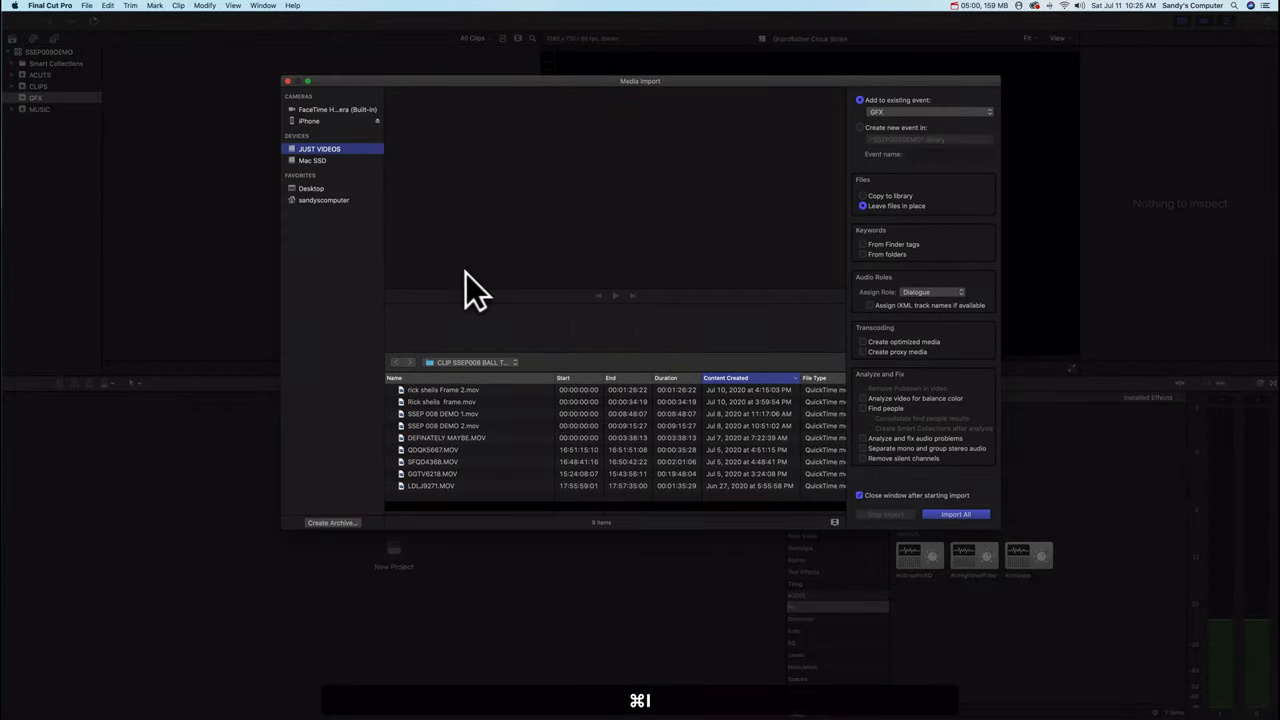
mouse_move(510, 380)
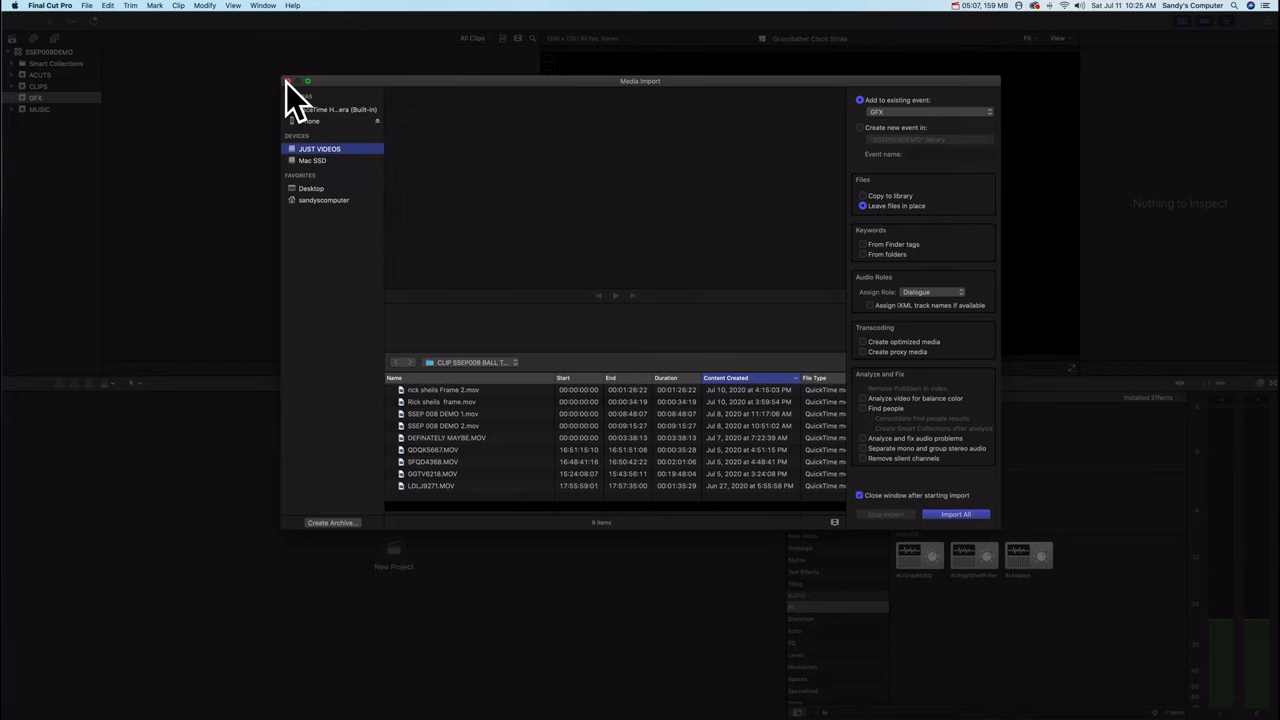
click(289, 82)
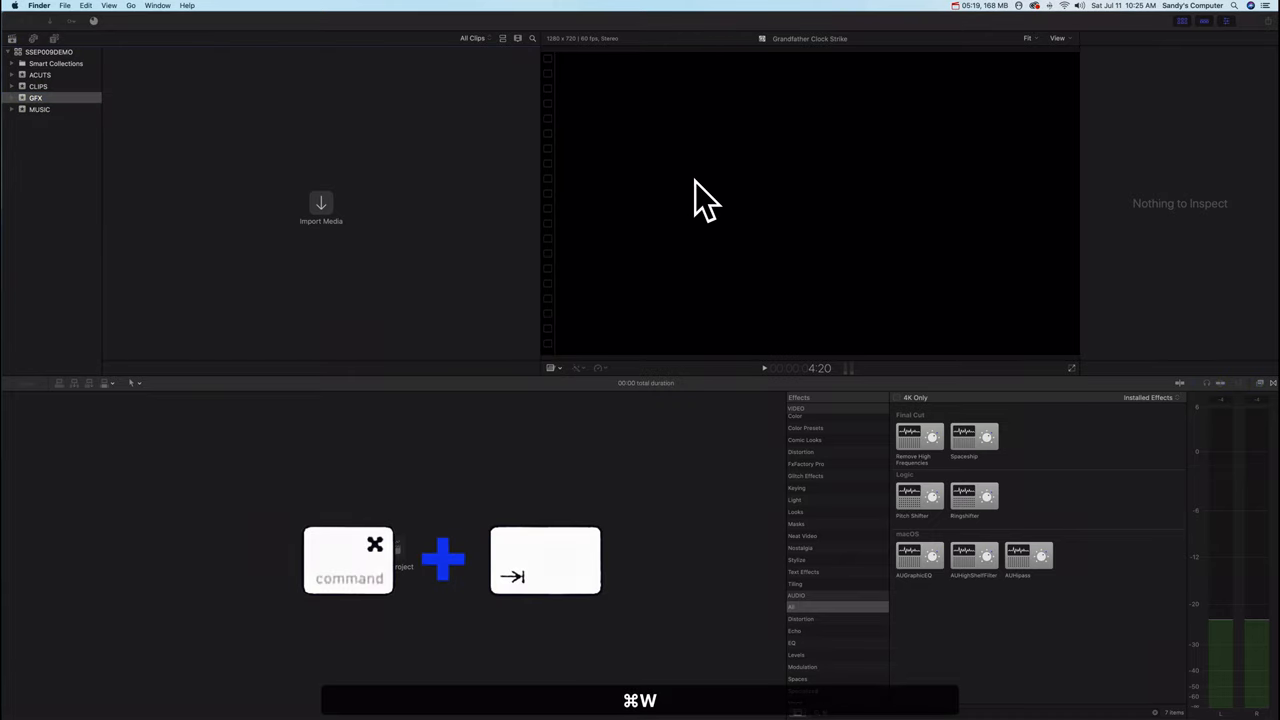
- In Finder, expand JUST VIDEOS > GFX > SSEP 009 IMPORT CLIPS for the thumbnail graphic
key(cmd+n)
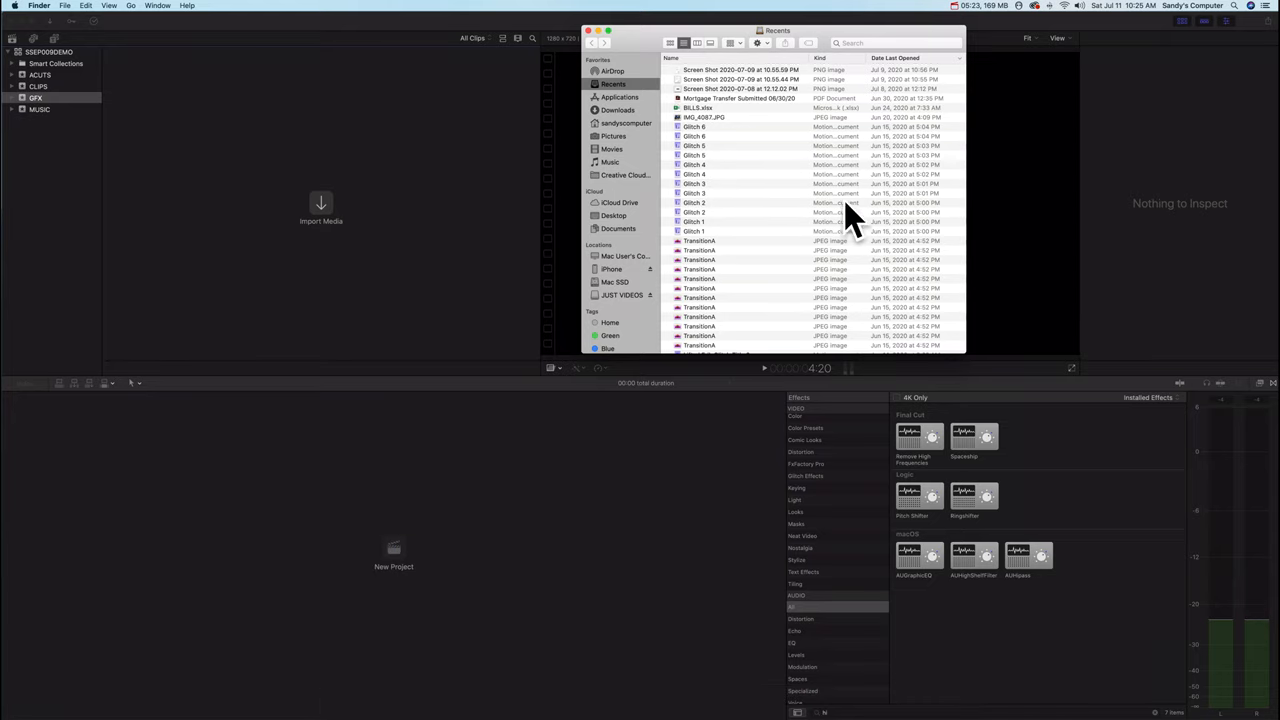
mouse_move(610, 315)
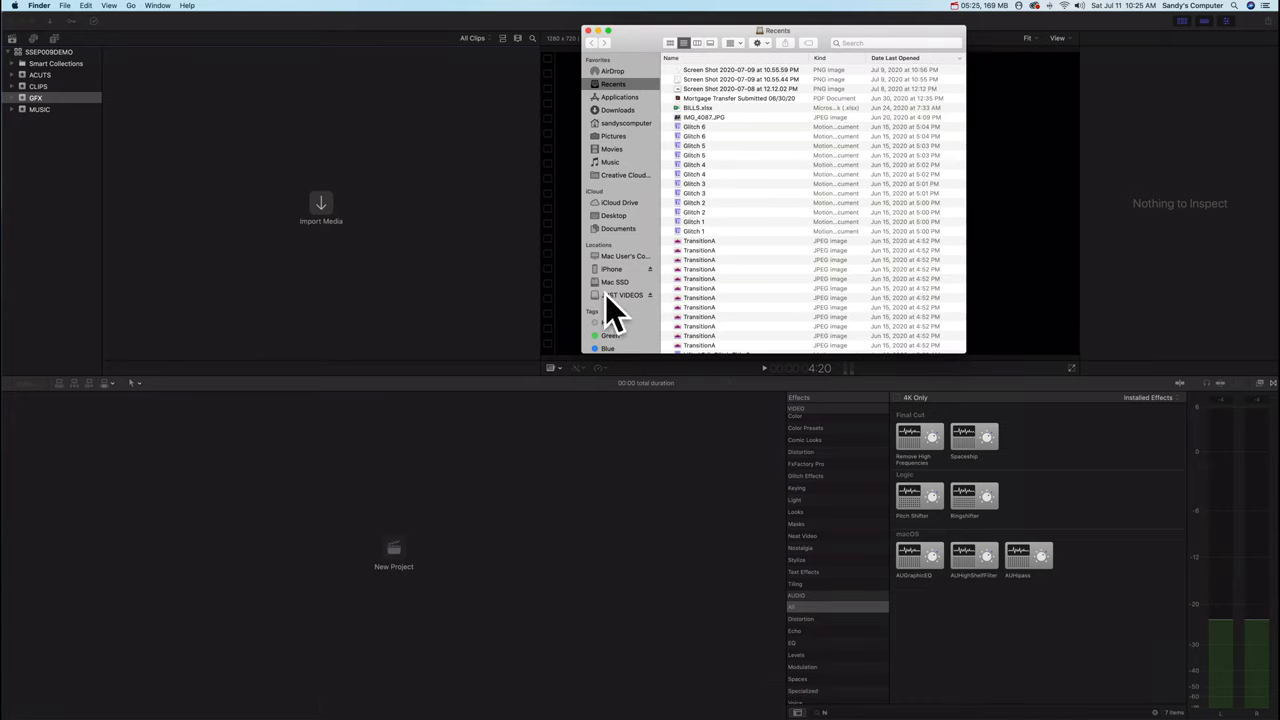
click(624, 294)
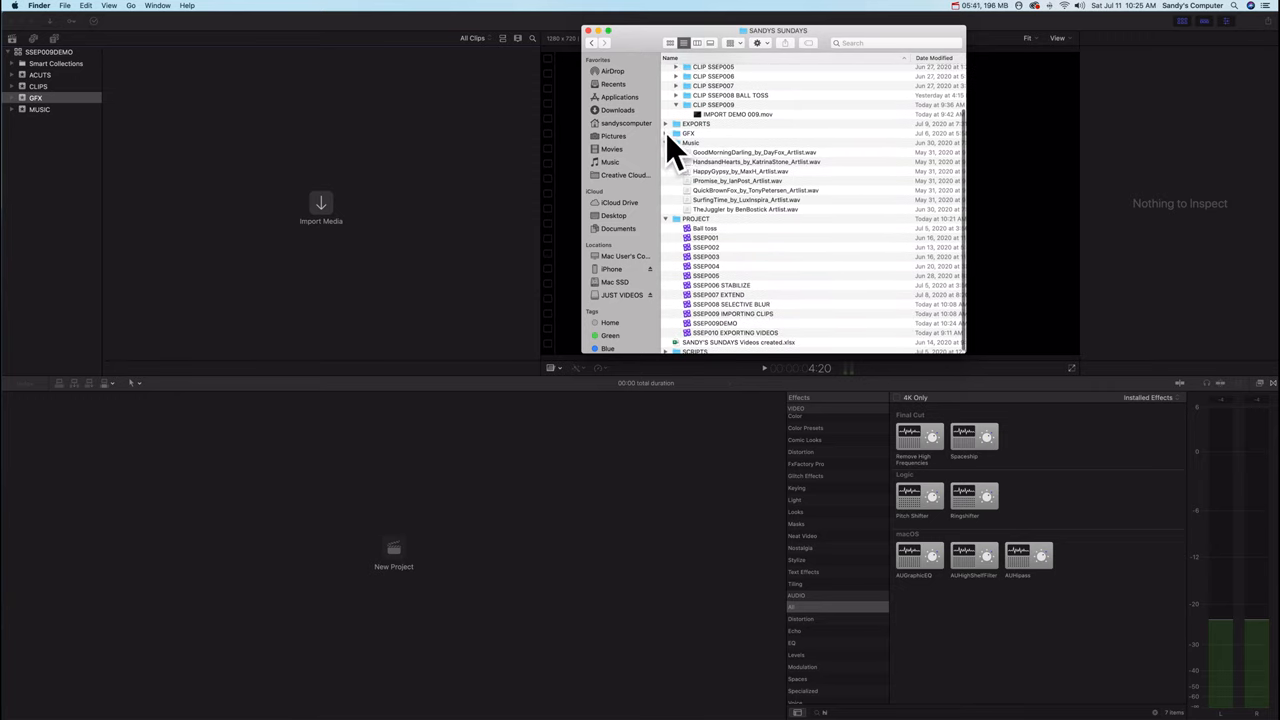
click(676, 133)
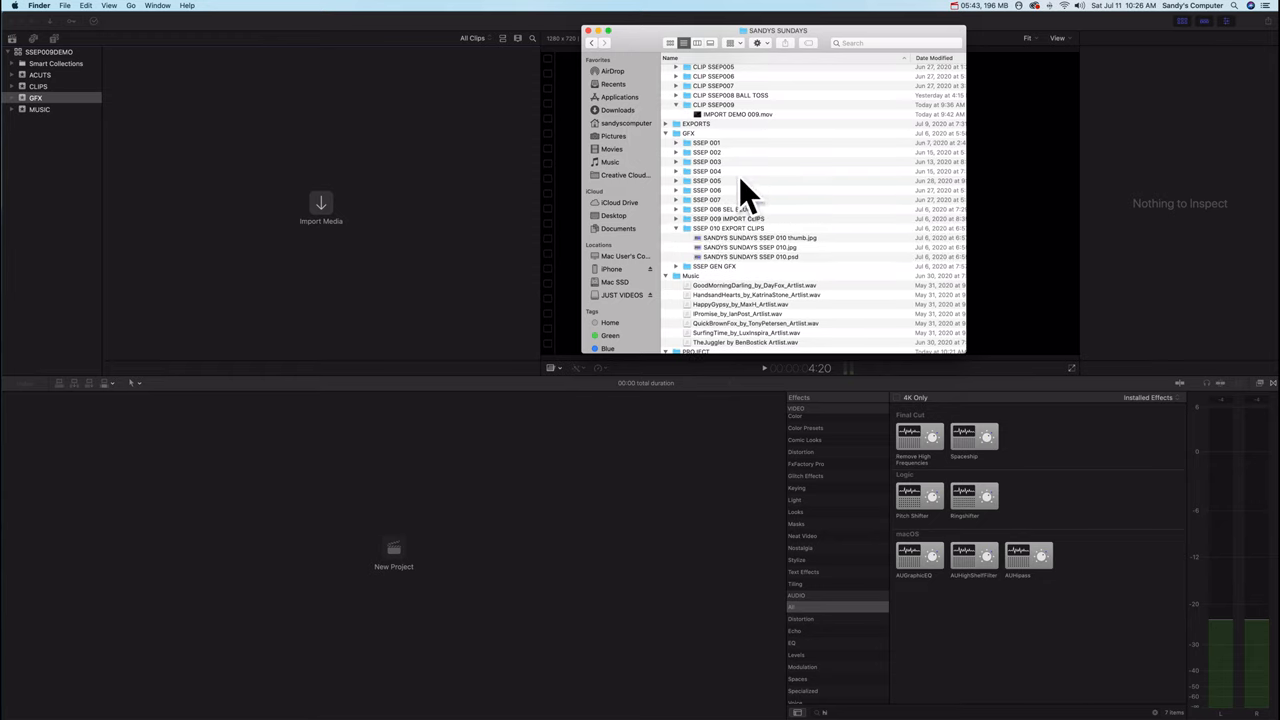
mouse_move(683, 240)
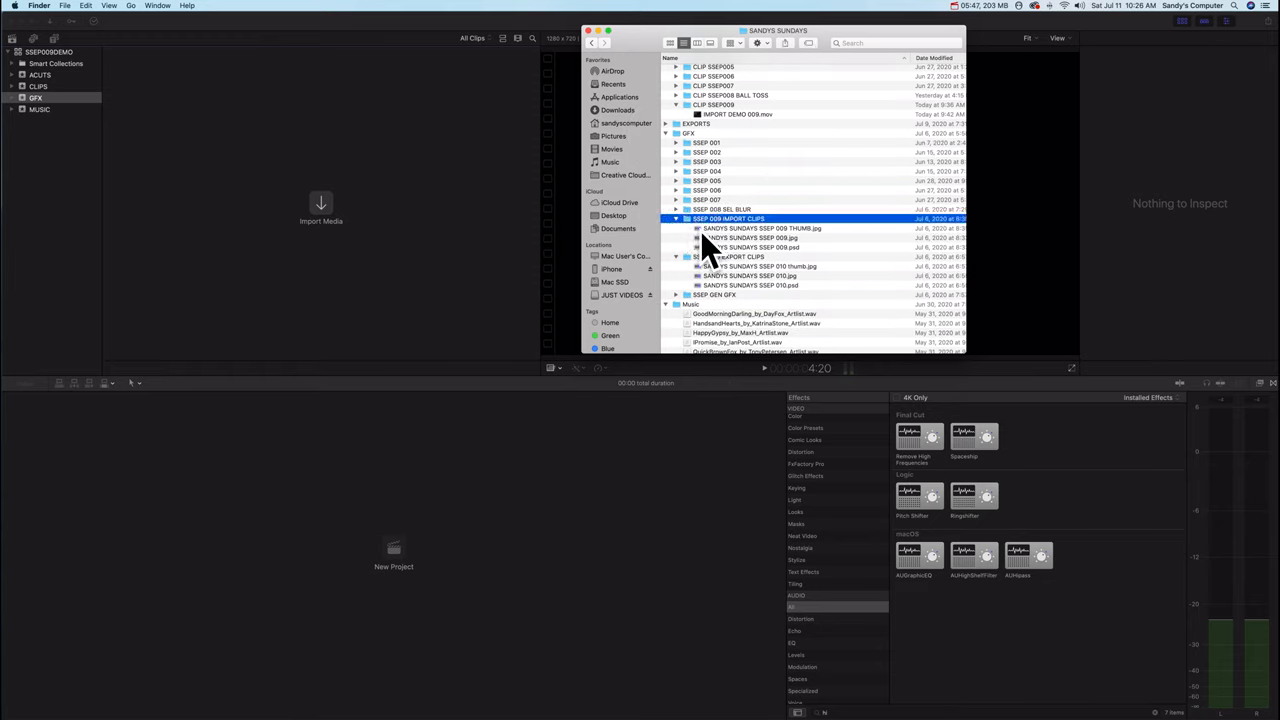
click(762, 238)
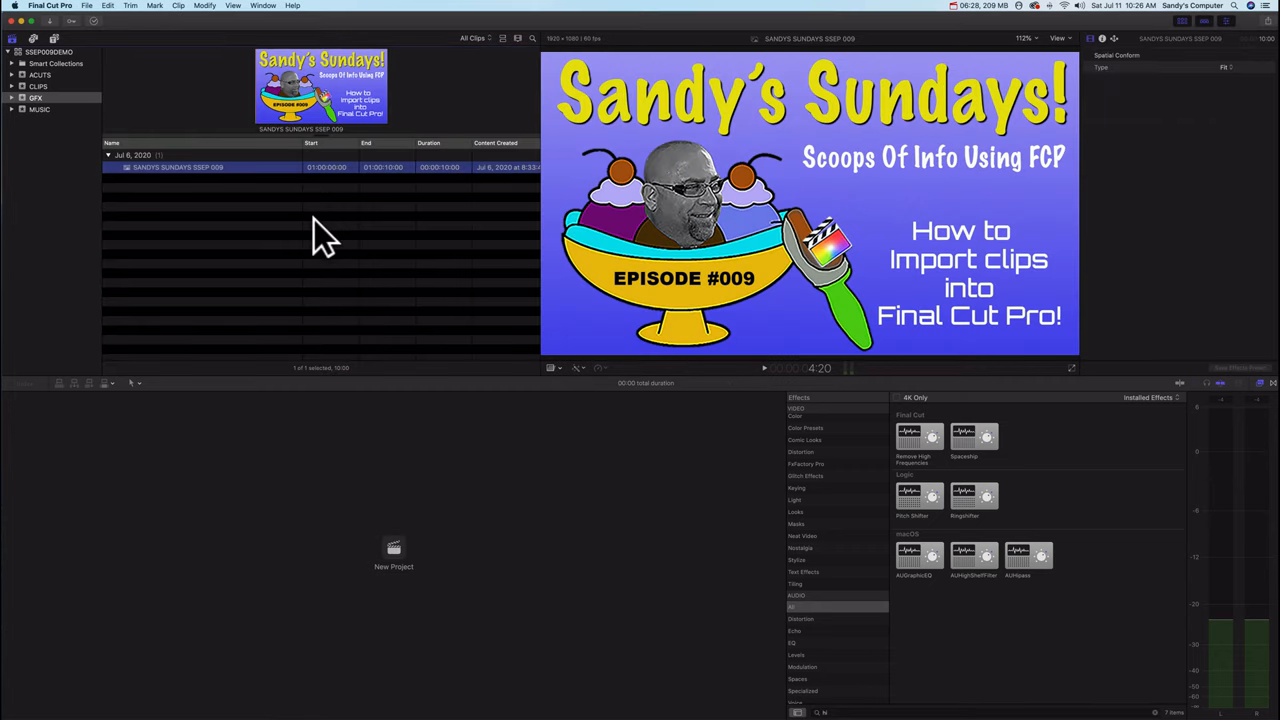
mouse_move(845, 165)
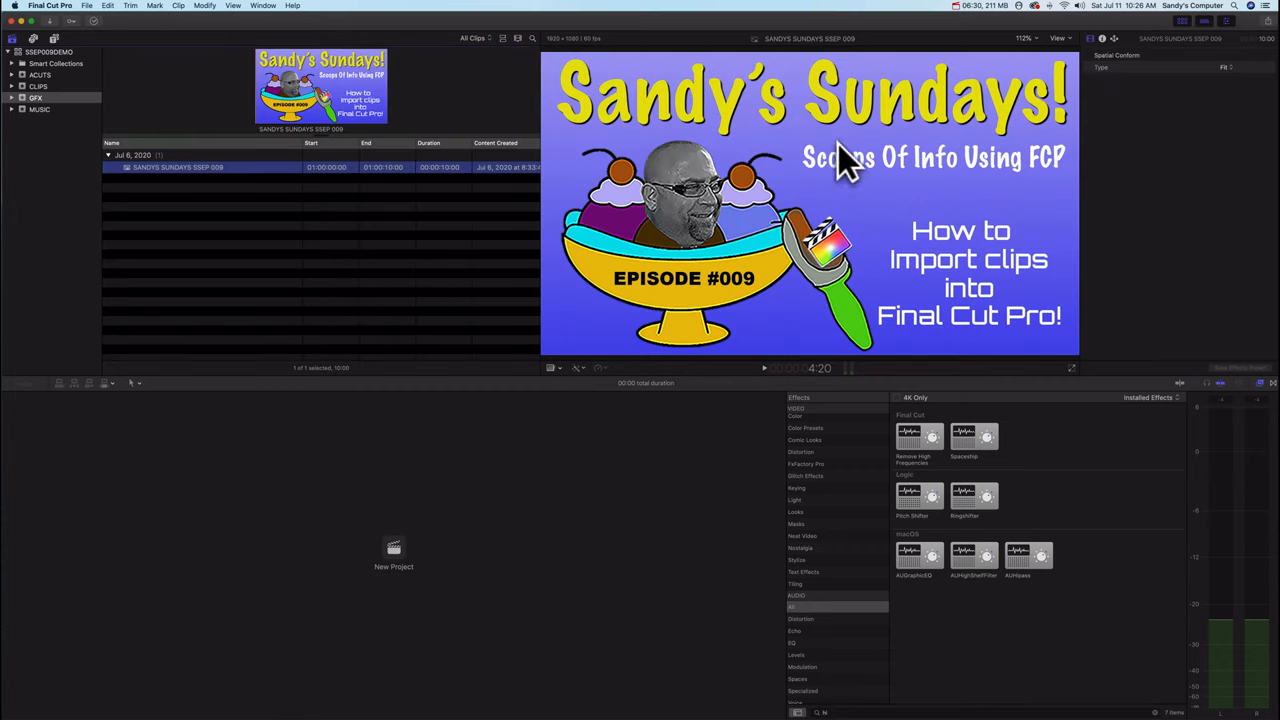
mouse_move(655, 220)
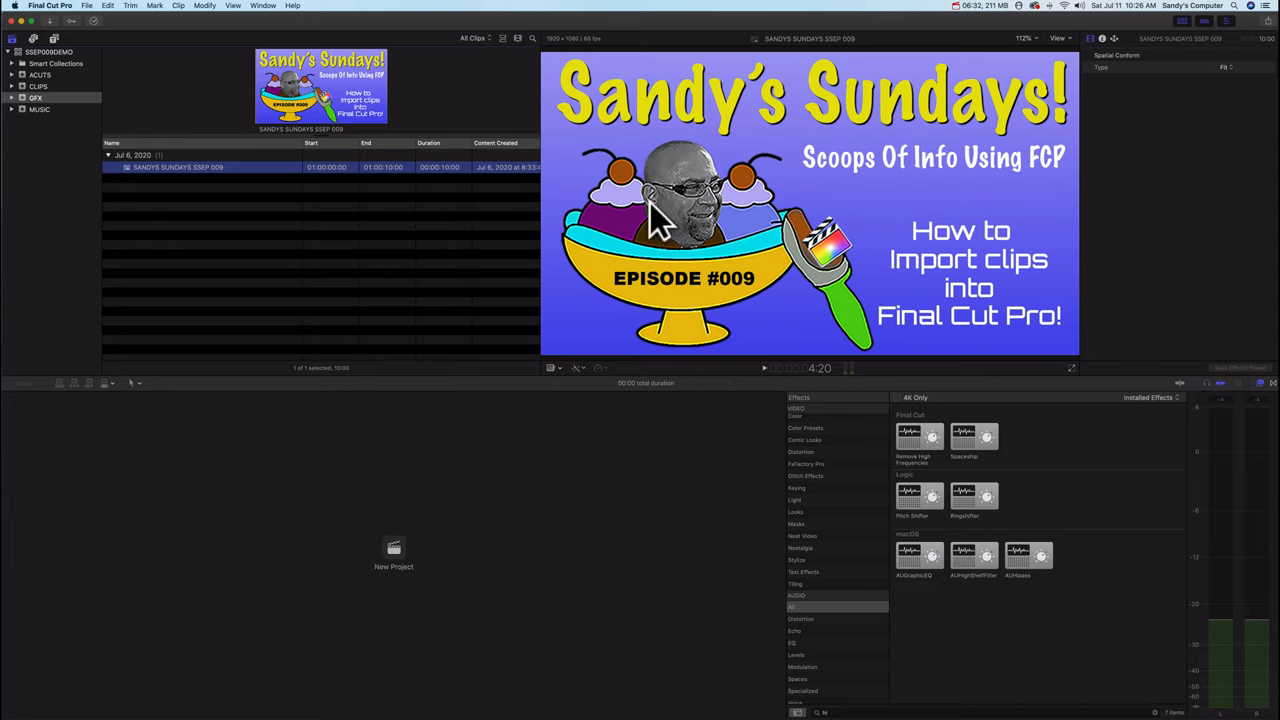
mouse_move(542, 297)
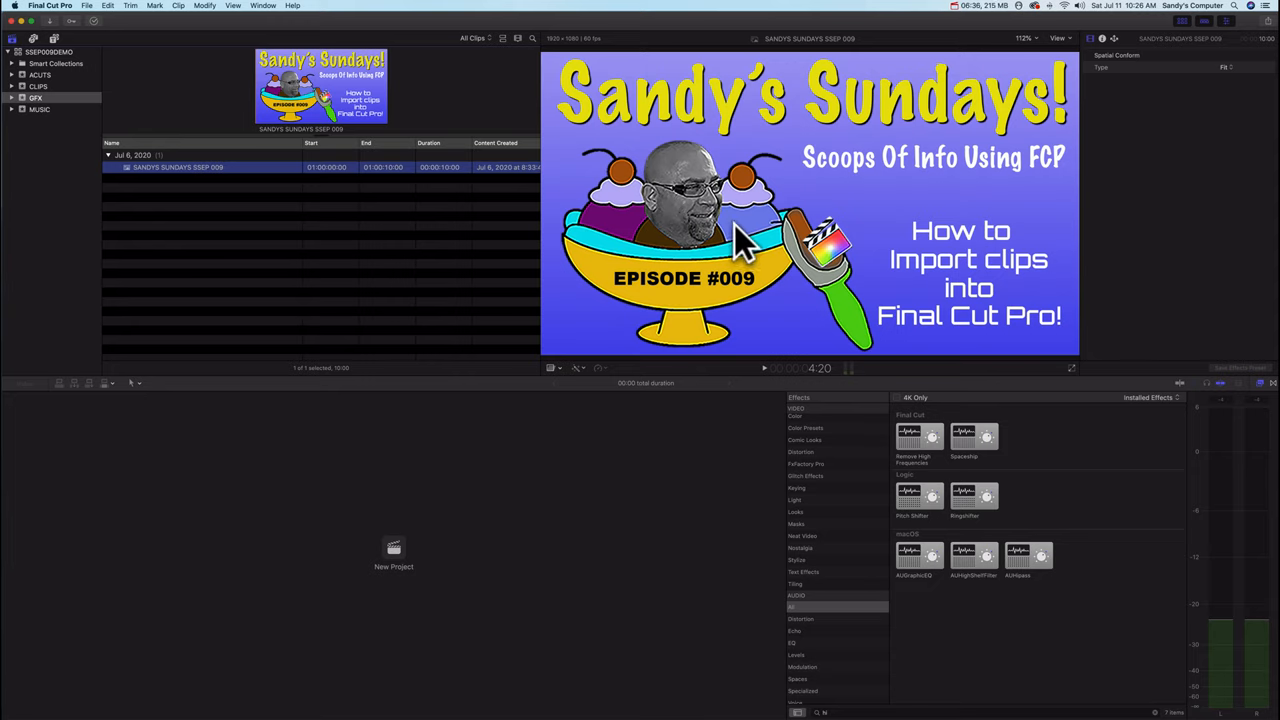
mouse_move(388, 280)
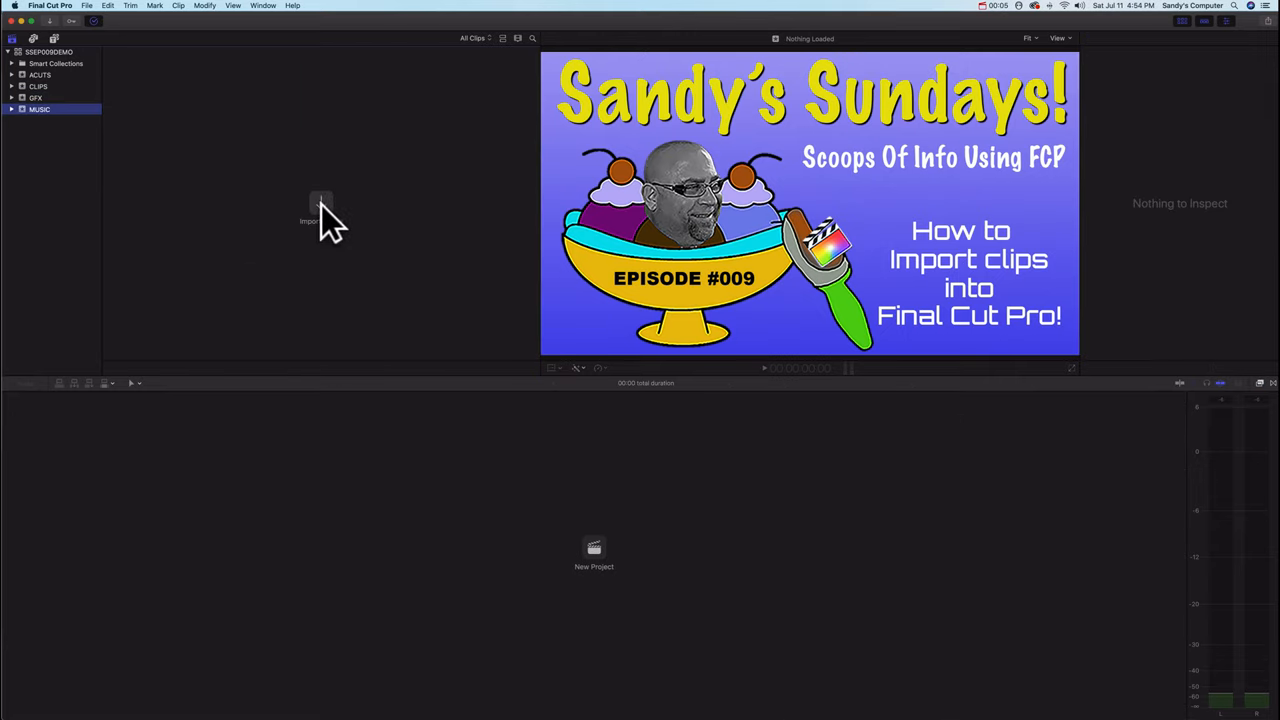
mouse_move(322, 200)
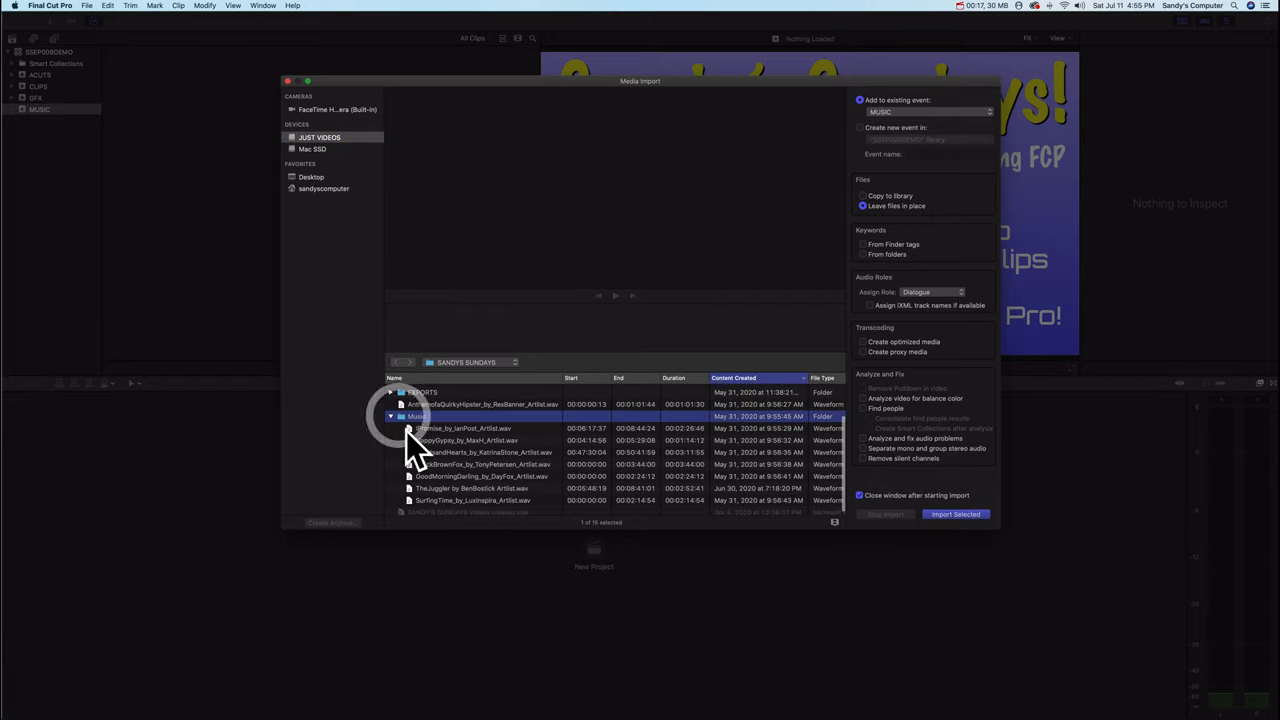
- Import the seven WAV tracks from the Music folder into the MUSIC event
click(485, 500)
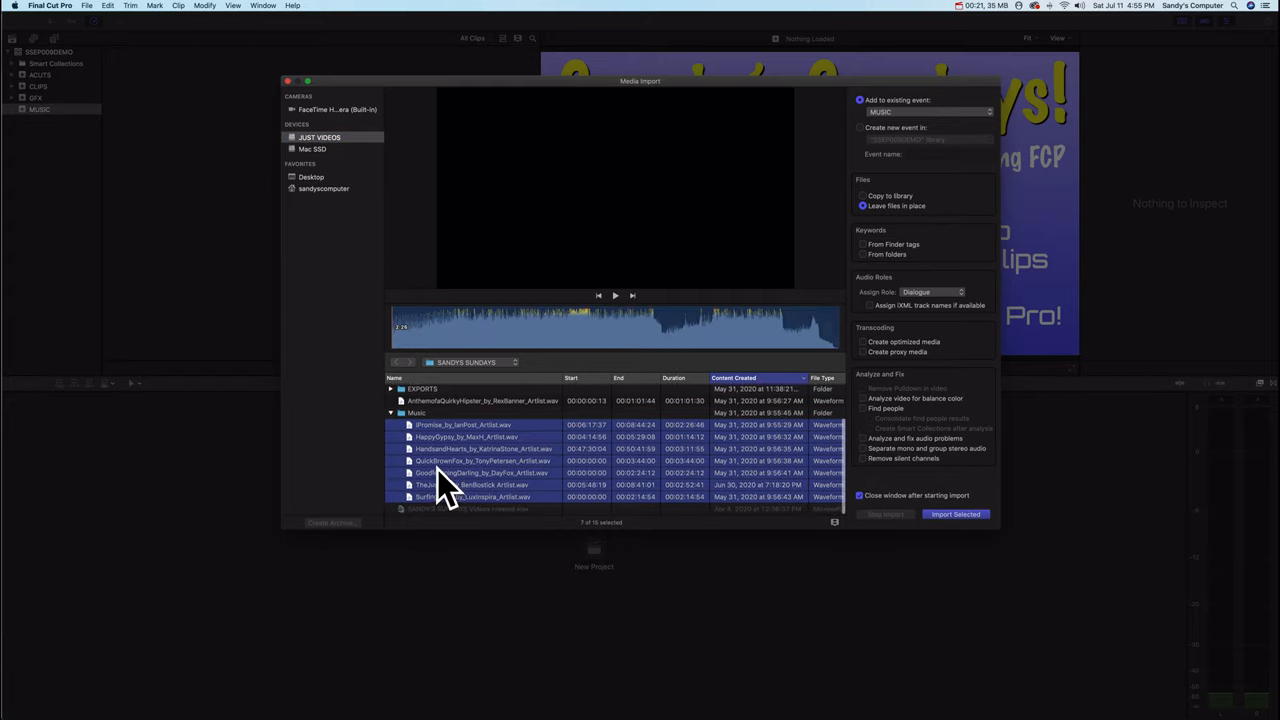
mouse_move(610, 505)
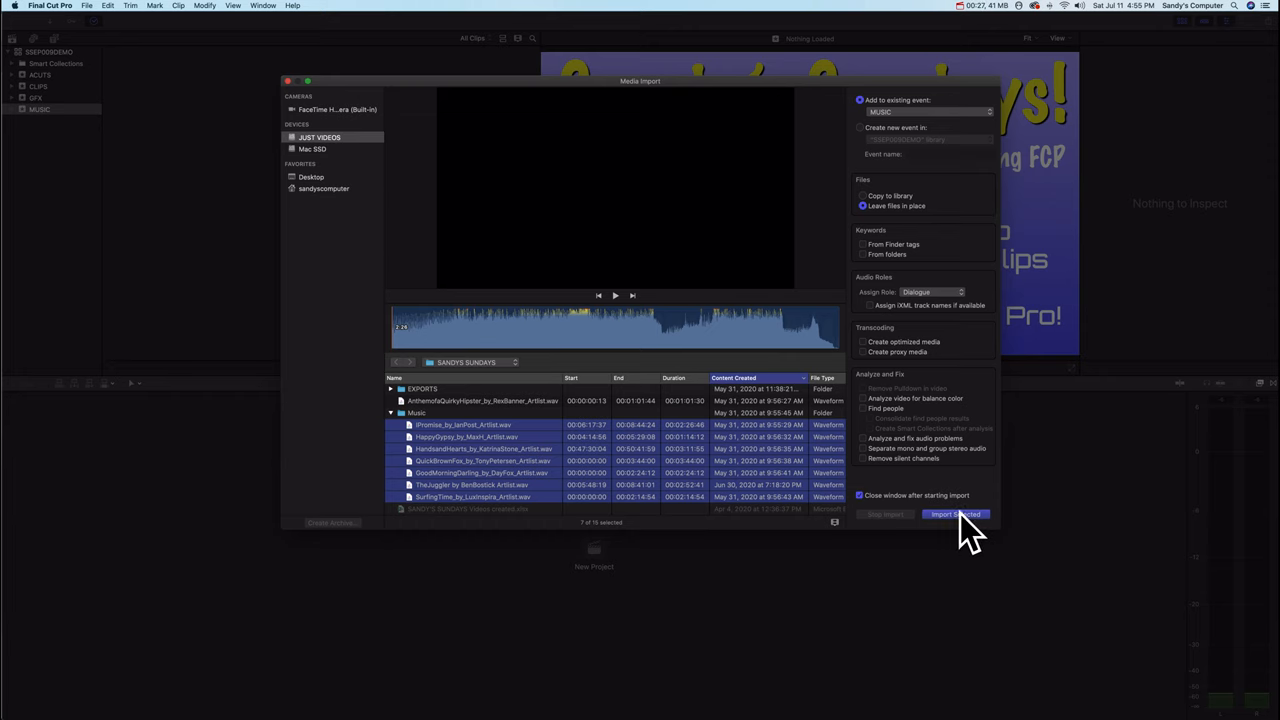
click(953, 514)
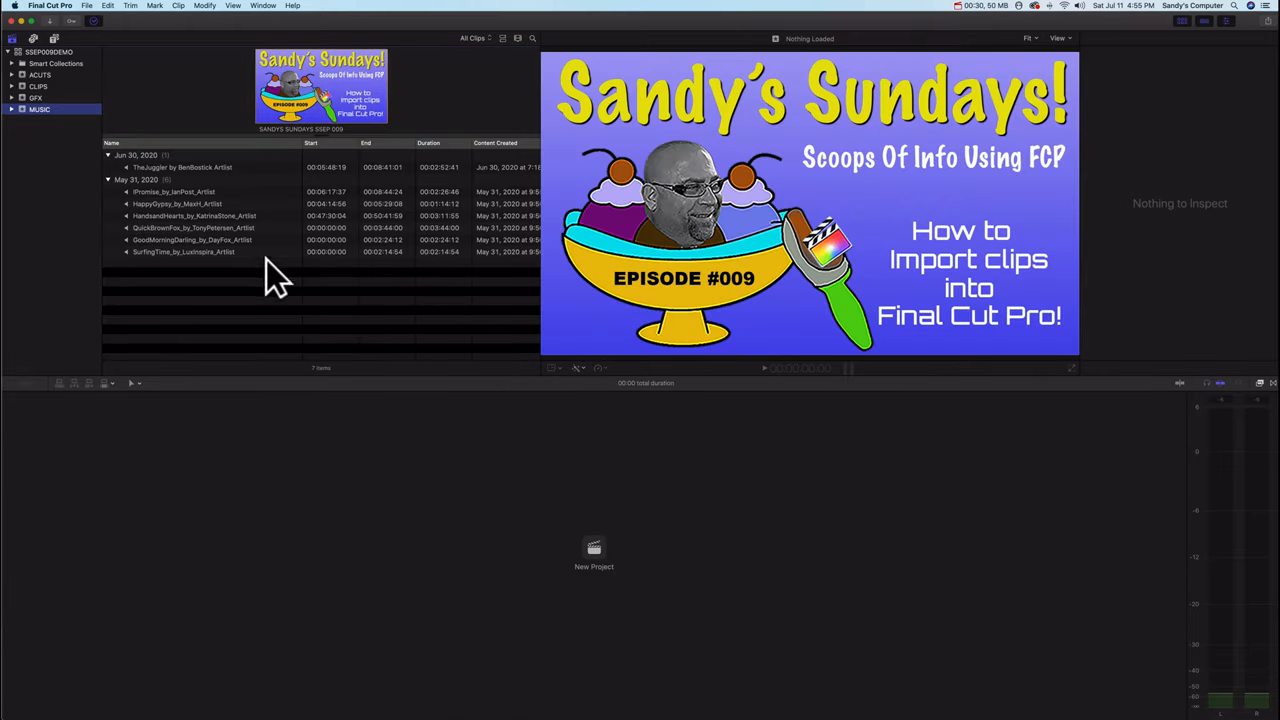
mouse_move(205, 305)
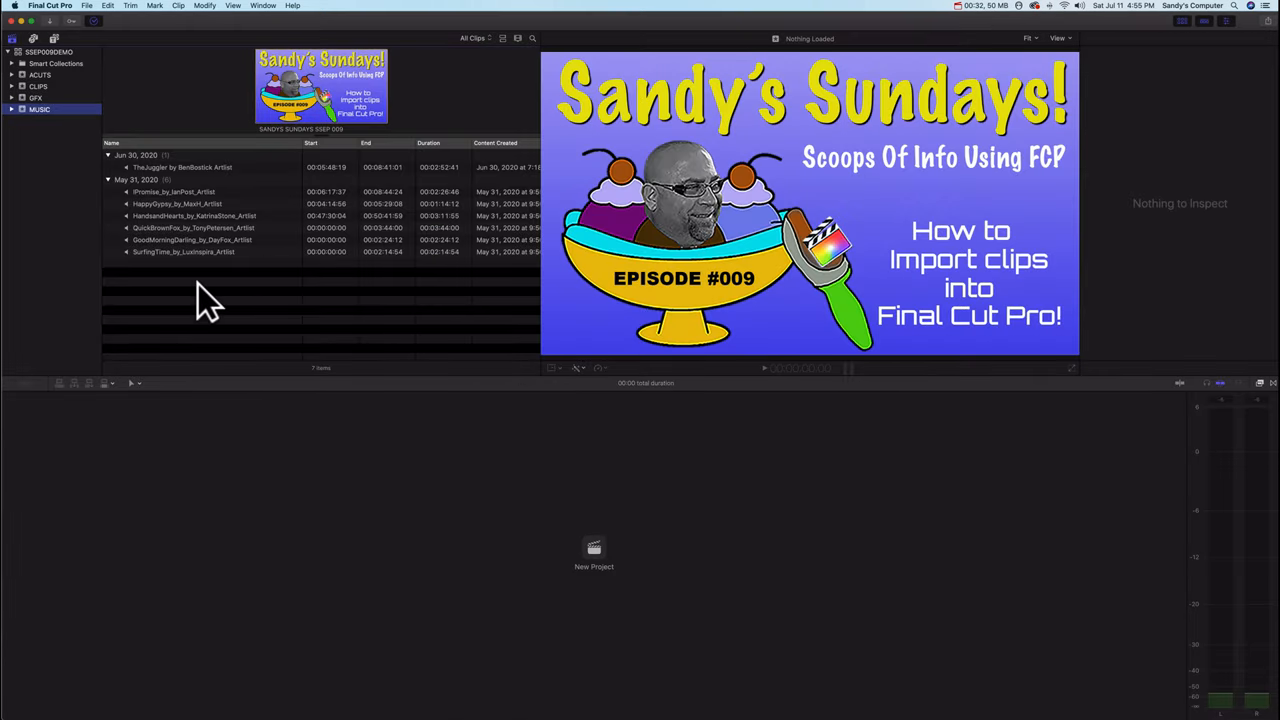